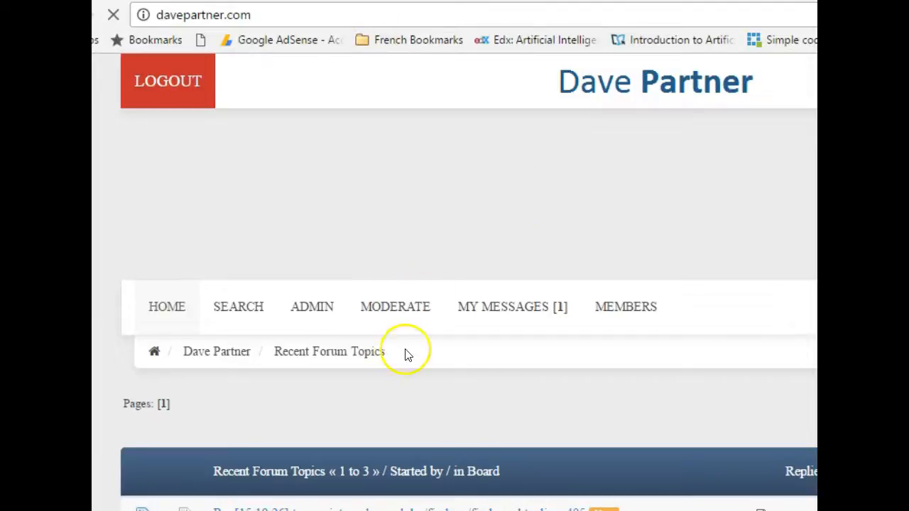
Scroll down the forum page before leaving it for the WampServer home page
{"action": "scroll", "scroll_direction": "down", "scroll_amount": 3}
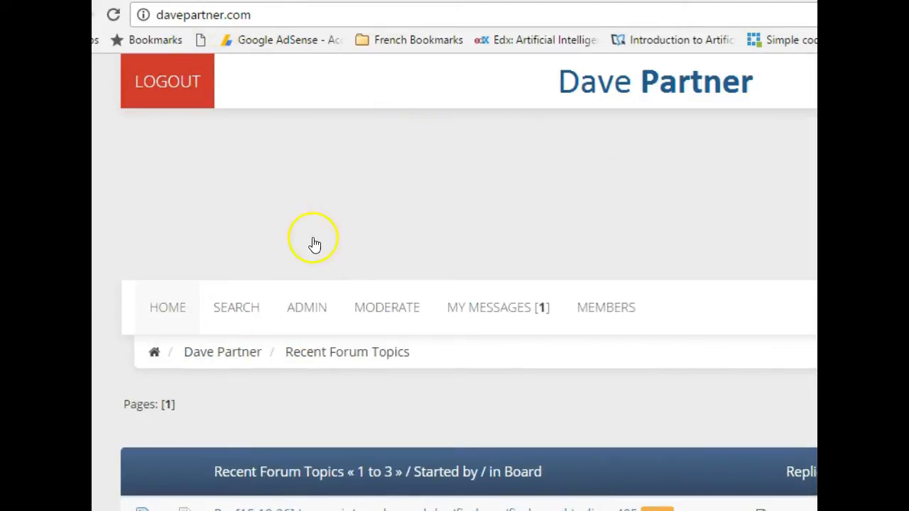
{"action": "scroll", "scroll_direction": "down", "scroll_amount": 3}
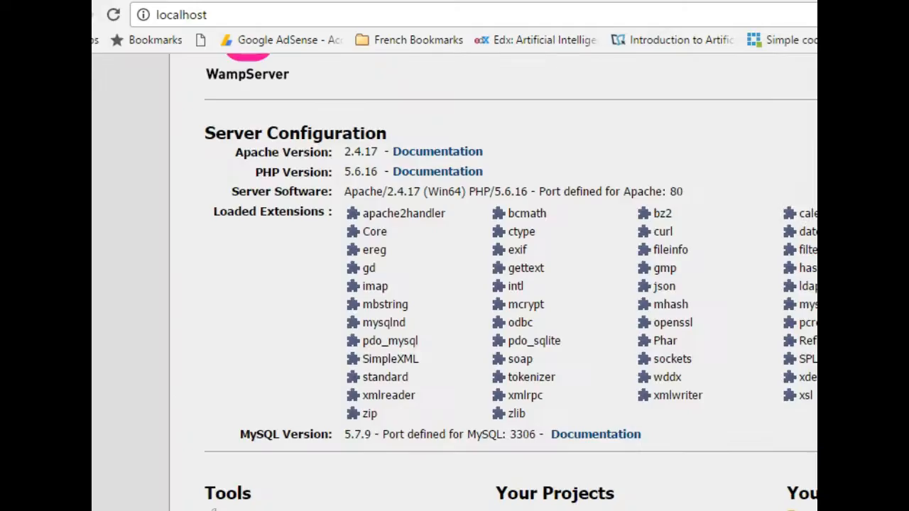
{"action": "mouse_move", "coordinate": [618, 153]}
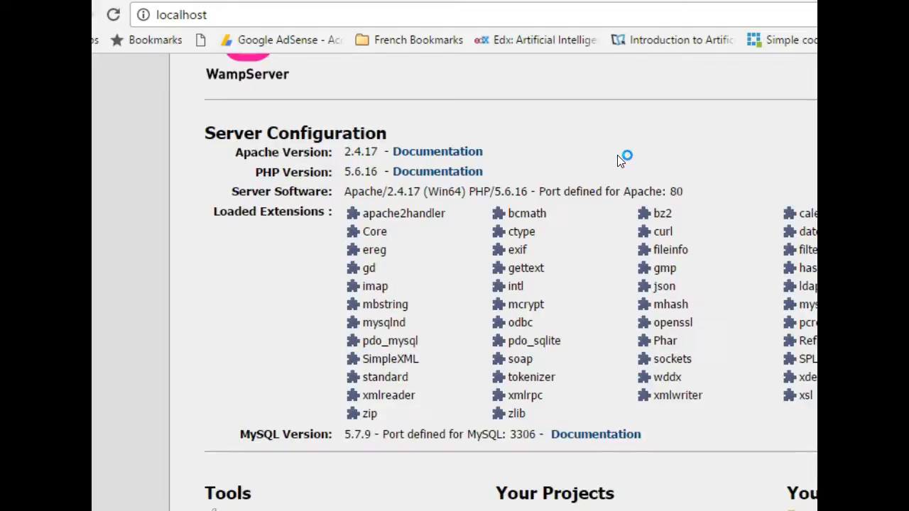
{"action": "mouse_move", "coordinate": [615, 160]}
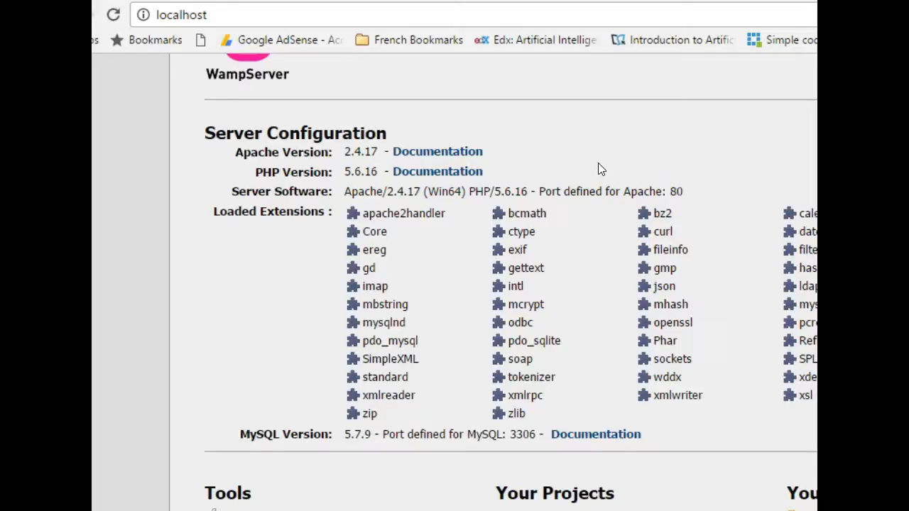
Open the phpMyAdmin login page from the WampServer Tools links
{"action": "scroll", "scroll_direction": "down", "scroll_amount": 3}
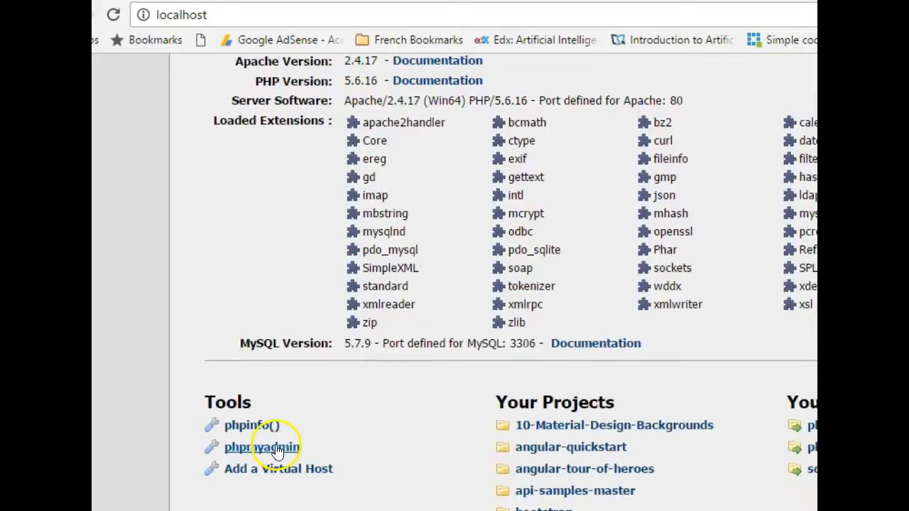
{"action": "left_click", "coordinate": [261, 446]}
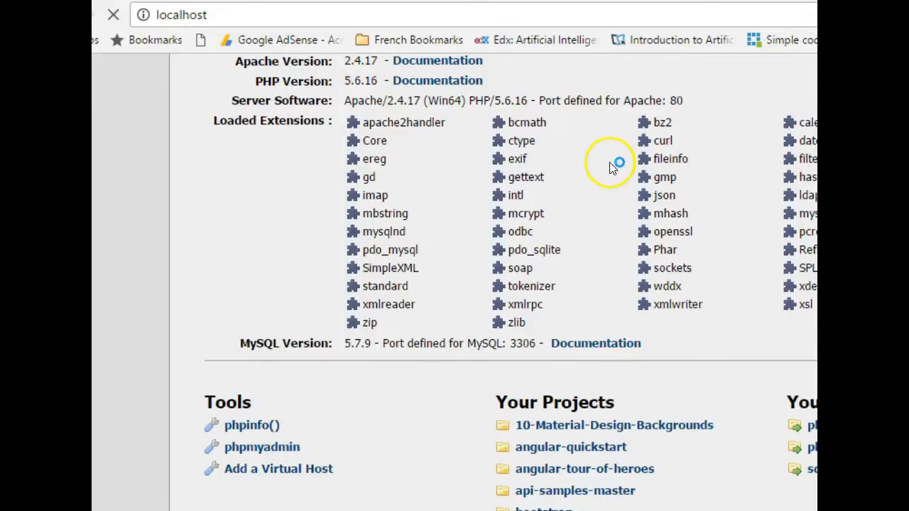
{"action": "left_click", "coordinate": [262, 446]}
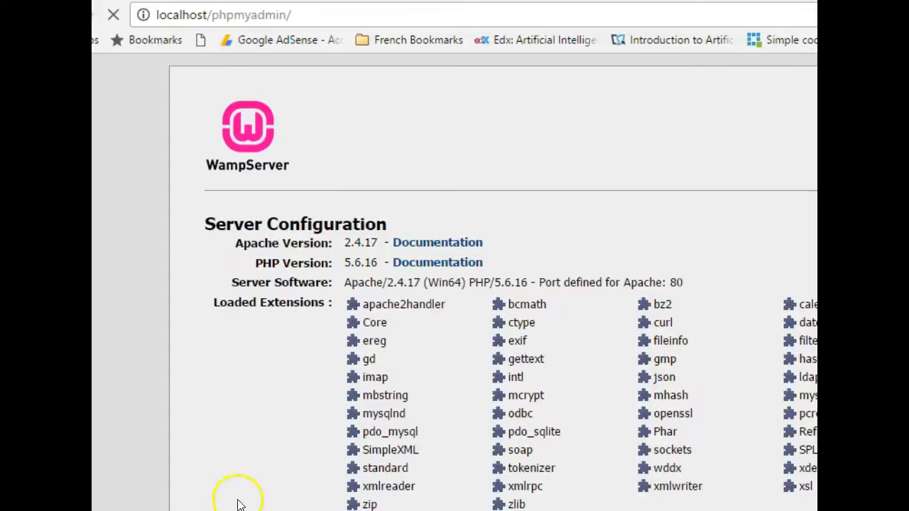
{"action": "left_click", "coordinate": [113, 14]}
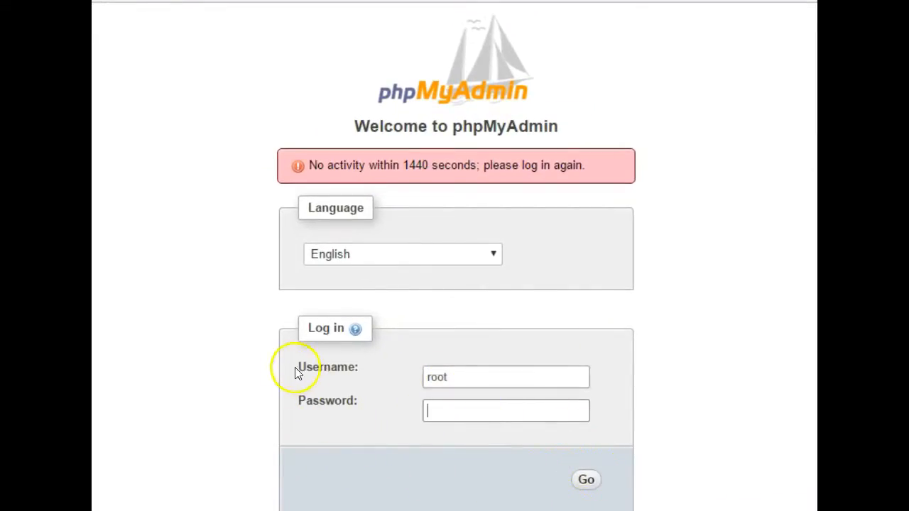
{"action": "mouse_move", "coordinate": [318, 316]}
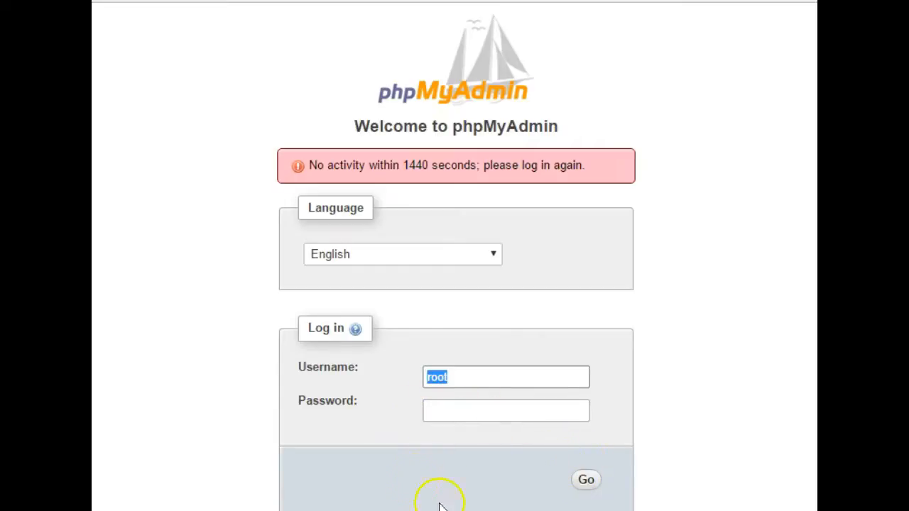
{"action": "mouse_move", "coordinate": [440, 497]}
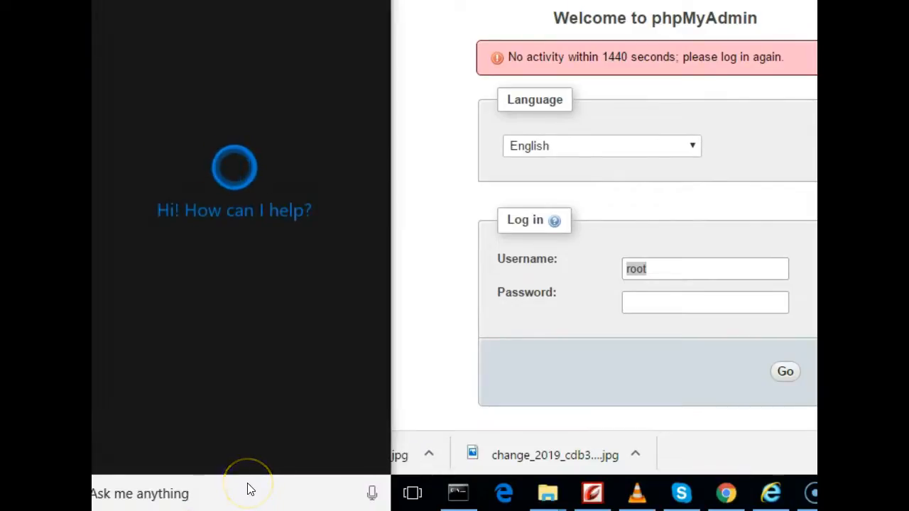
Search for WampServer and open its tray control menu to reach phpMyAdmin
{"action": "type", "text": "wampser"}
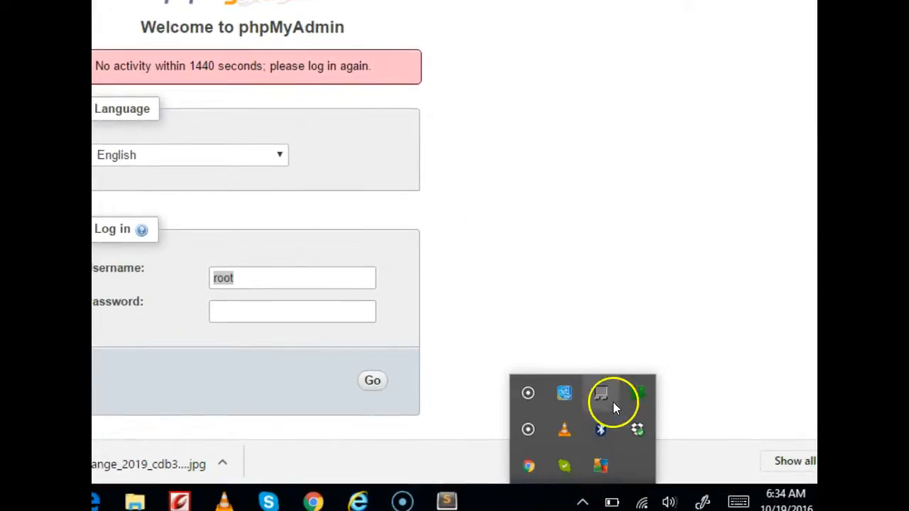
{"action": "mouse_move", "coordinate": [636, 394]}
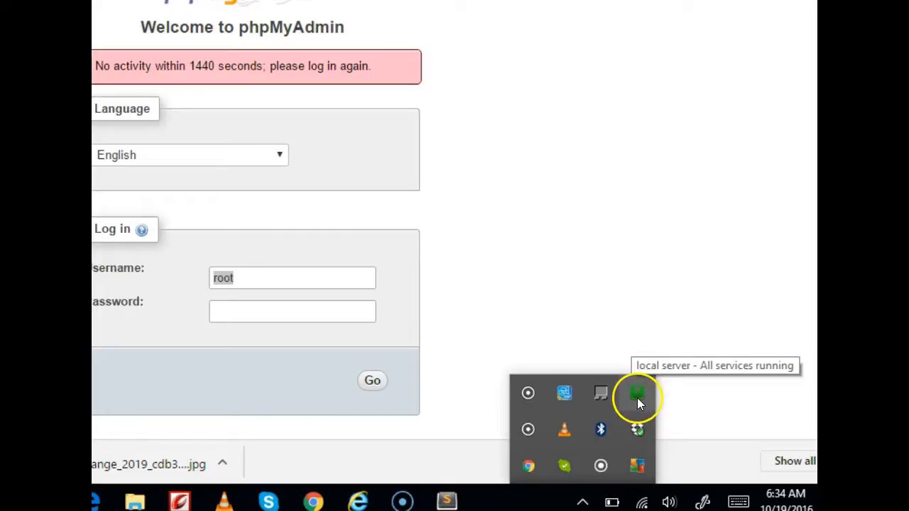
{"action": "left_click", "coordinate": [637, 394]}
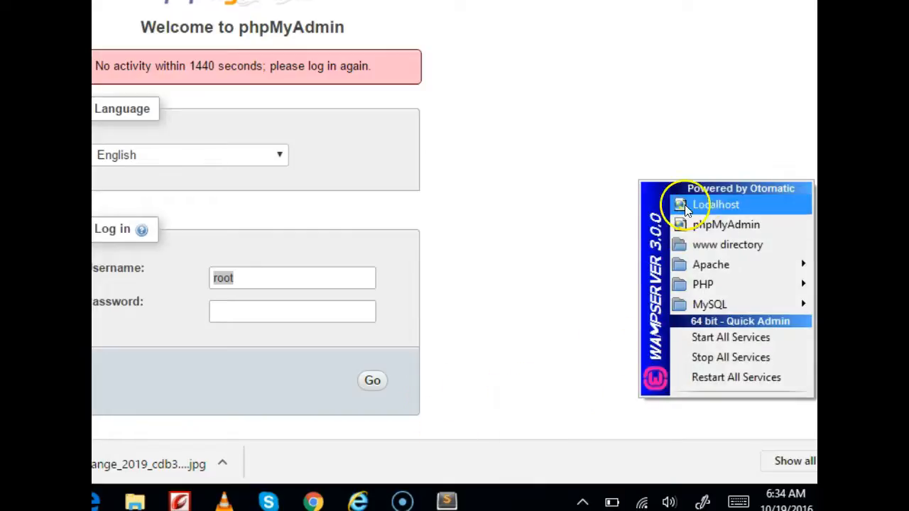
{"action": "mouse_move", "coordinate": [715, 204]}
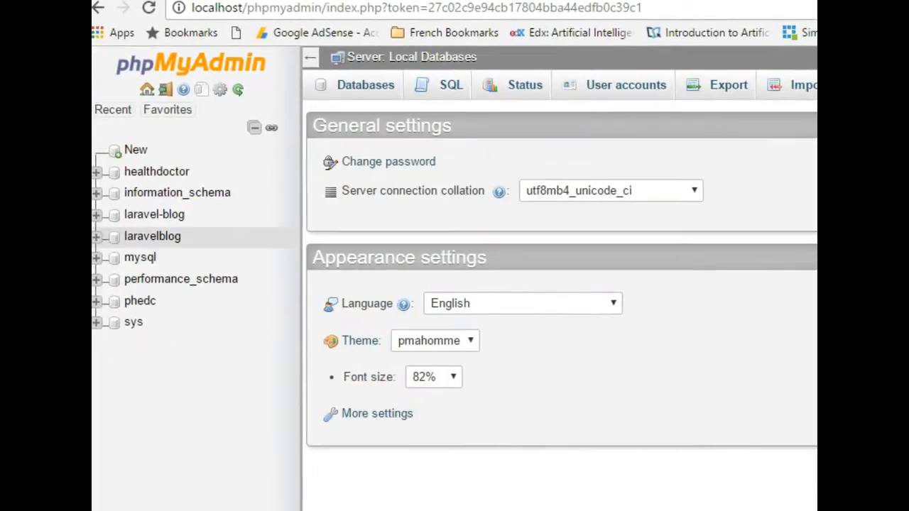
{"action": "mouse_move", "coordinate": [140, 409]}
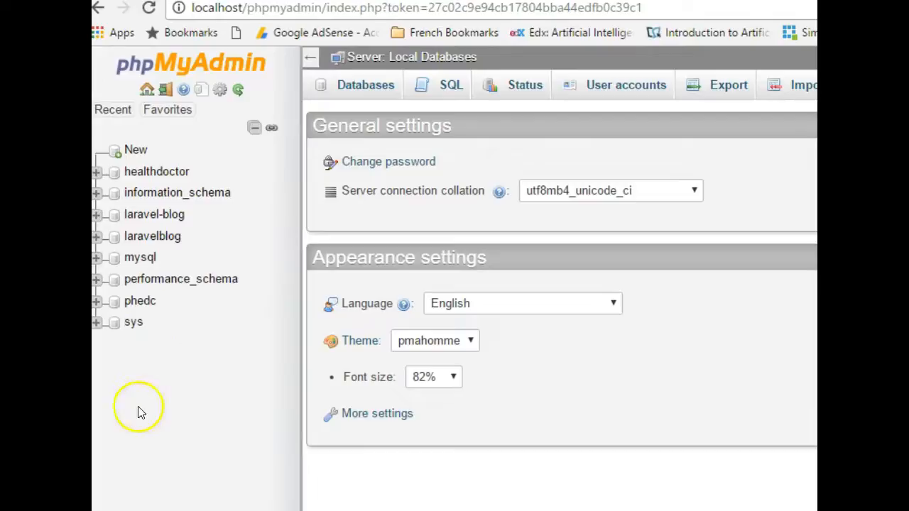
{"action": "mouse_move", "coordinate": [141, 354]}
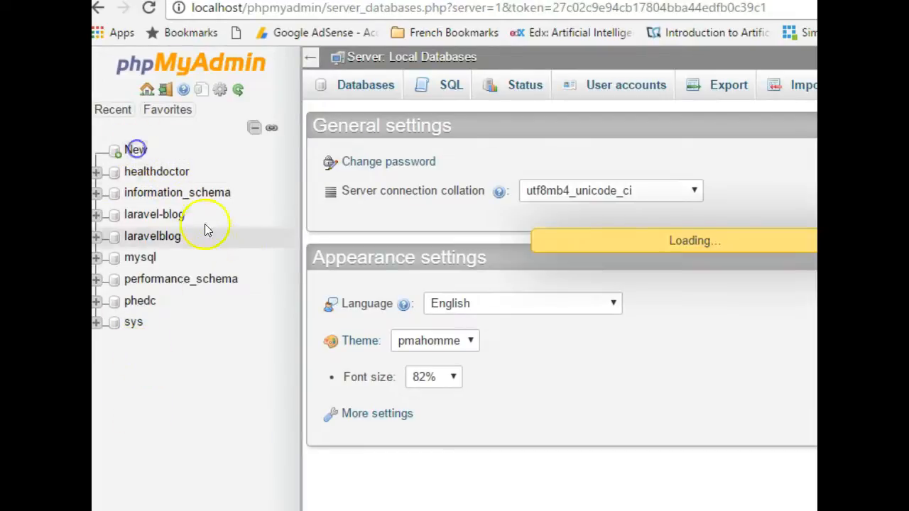
Create a new empty database named laravel-testing
{"action": "left_click", "coordinate": [364, 85]}
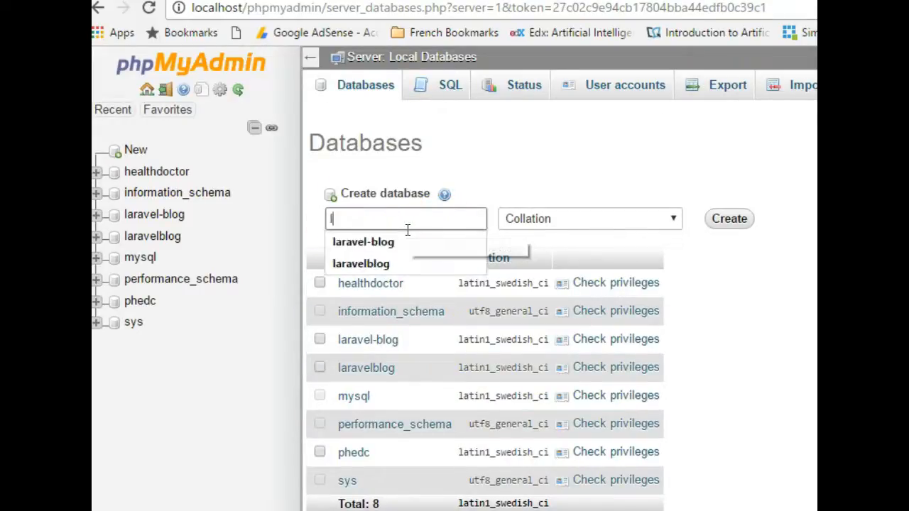
{"action": "type", "text": "laravel-tes"}
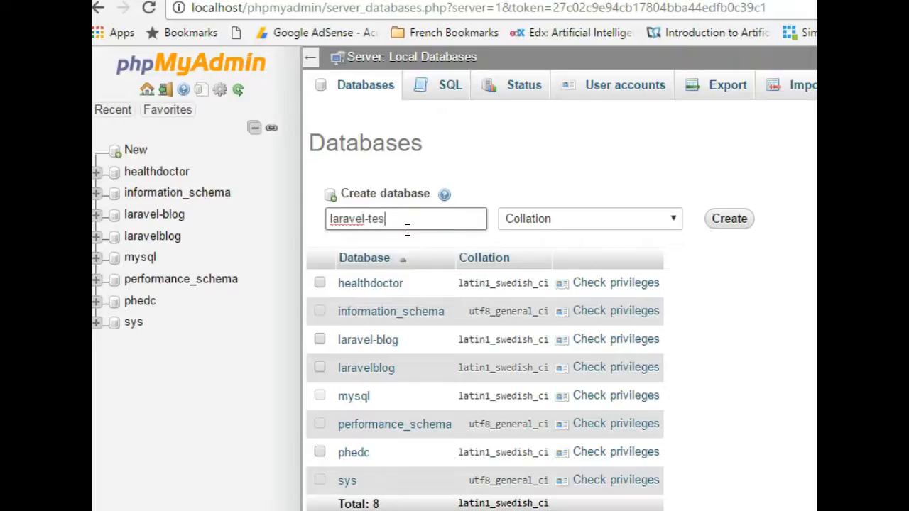
{"action": "type", "text": "ting"}
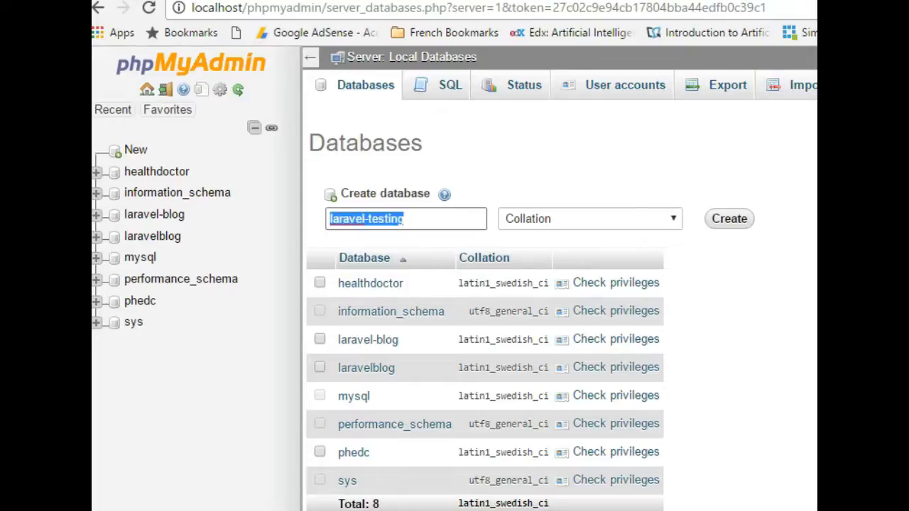
{"action": "left_click", "coordinate": [728, 218]}
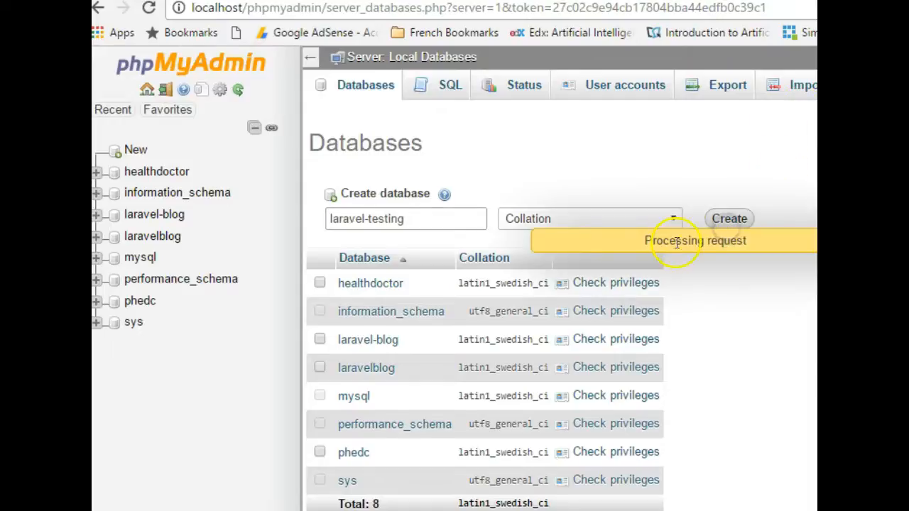
{"action": "left_click", "coordinate": [730, 219]}
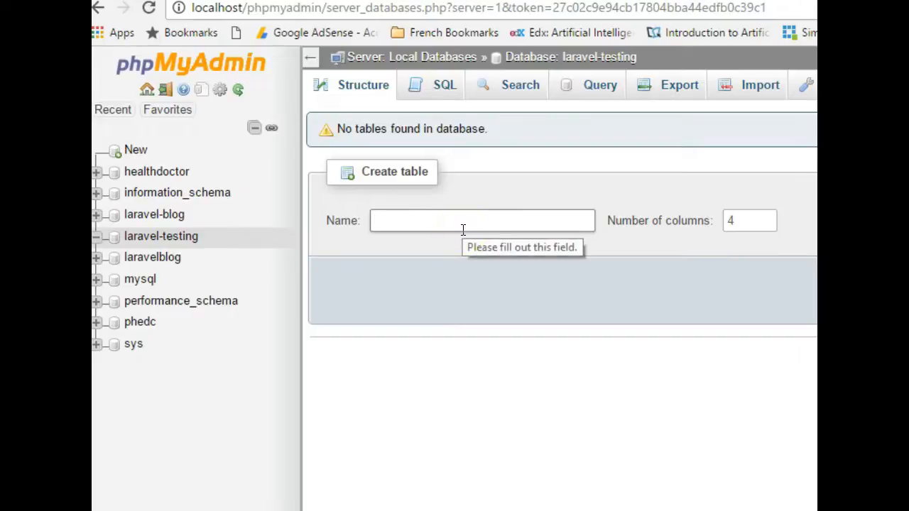
Name the new table posts, keeping Number of columns at 4
{"action": "type", "text": "cust"}
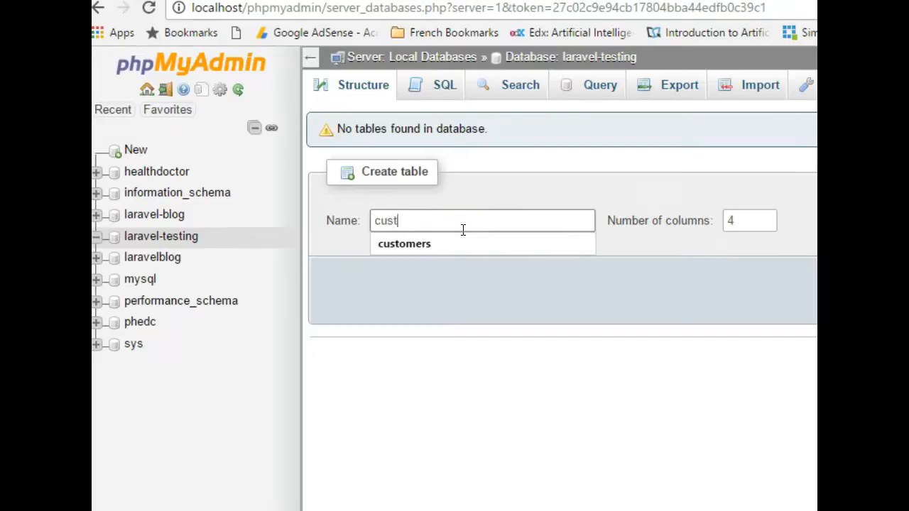
{"action": "type", "text": "omer"}
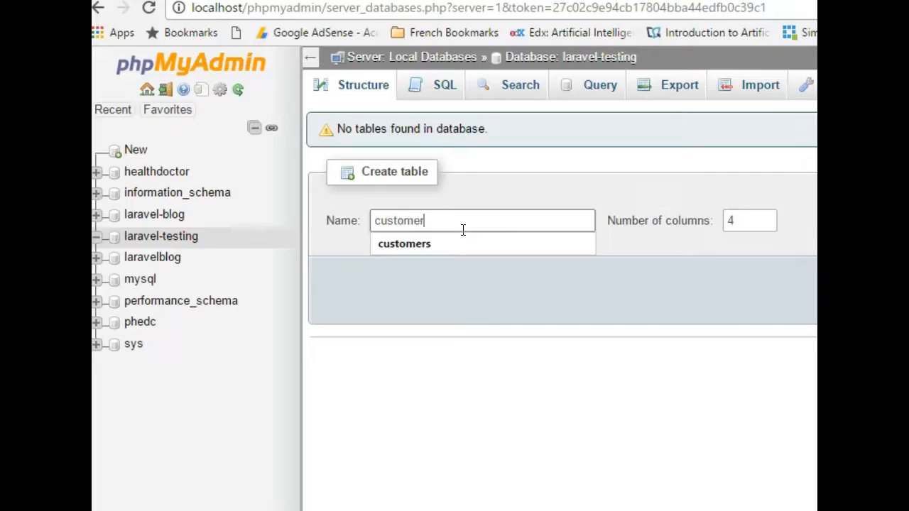
{"action": "type", "text": "posts"}
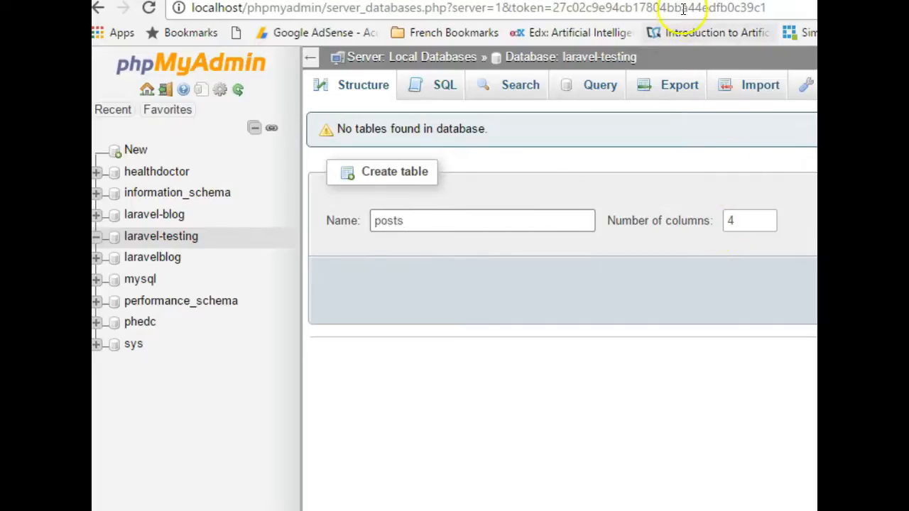
{"action": "left_click", "coordinate": [482, 220]}
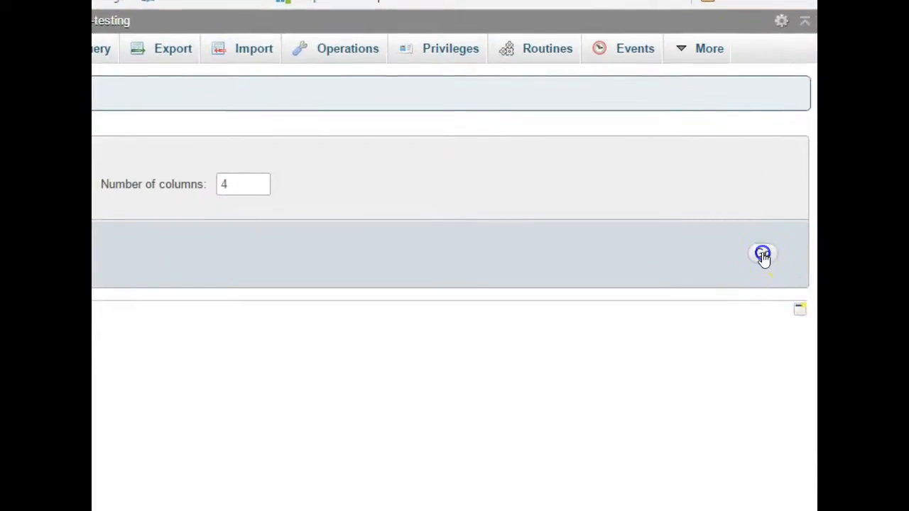
Name the four columns id, title, body and created_at
{"action": "left_click", "coordinate": [761, 253]}
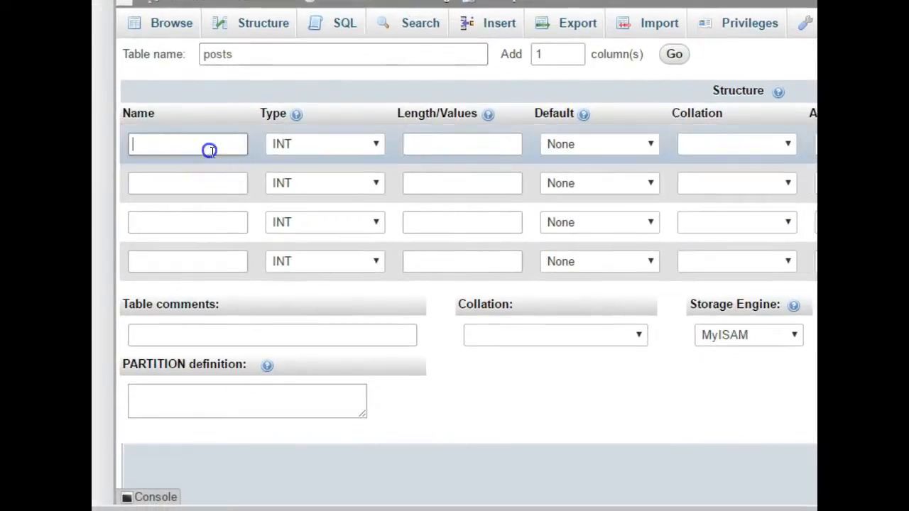
{"action": "type", "text": "id"}
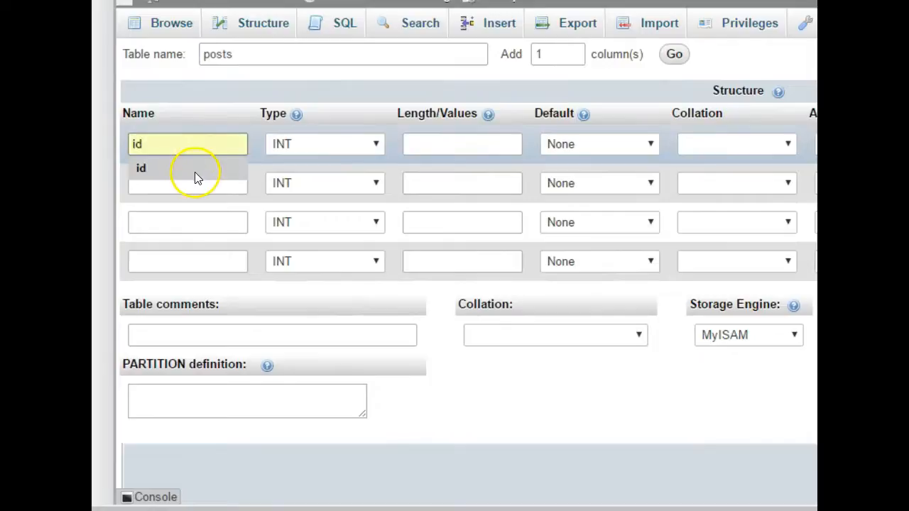
{"action": "left_click", "coordinate": [188, 181]}
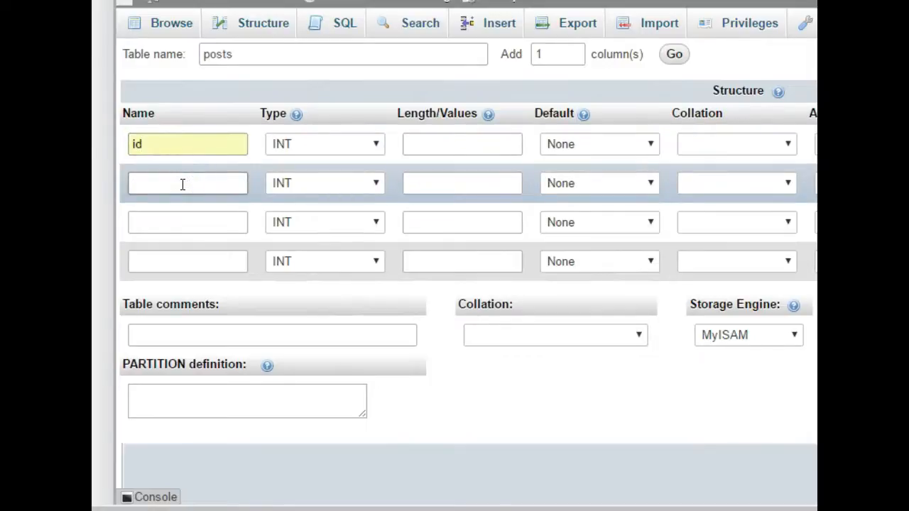
{"action": "type", "text": "title"}
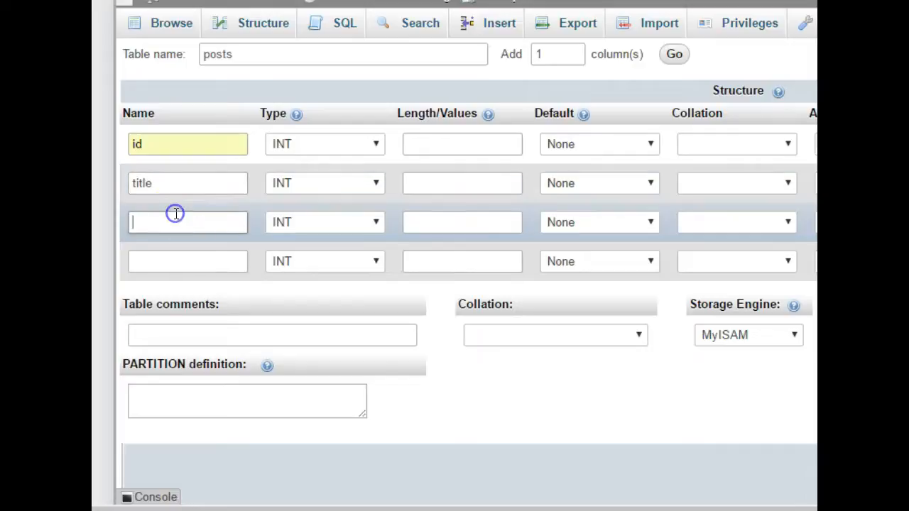
{"action": "type", "text": "body"}
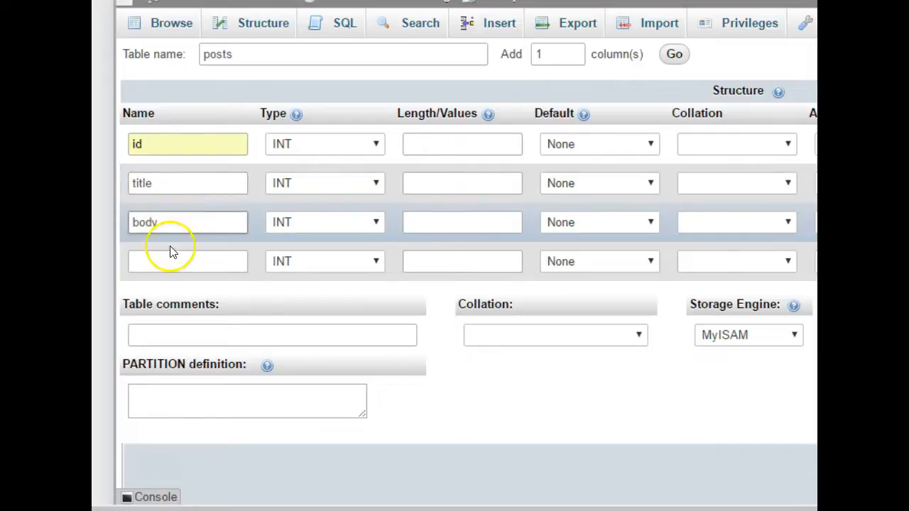
{"action": "type", "text": "created_at"}
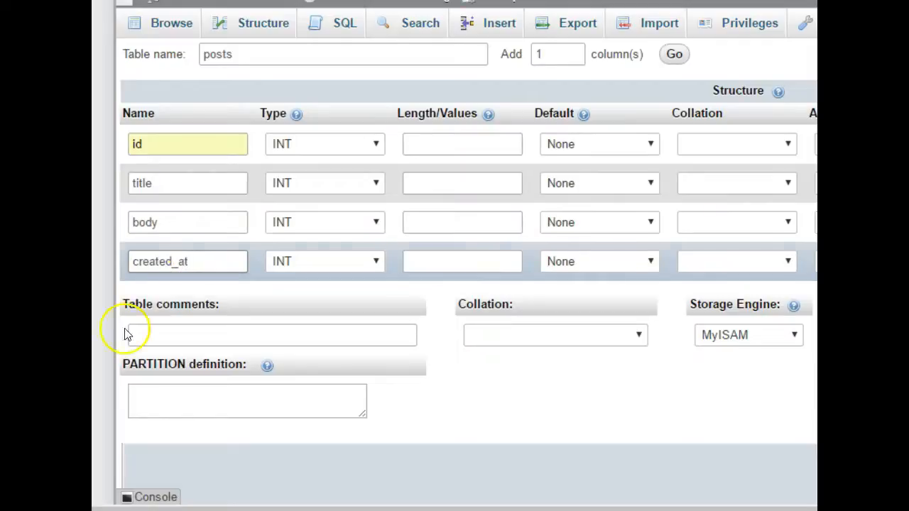
{"action": "mouse_move", "coordinate": [348, 150]}
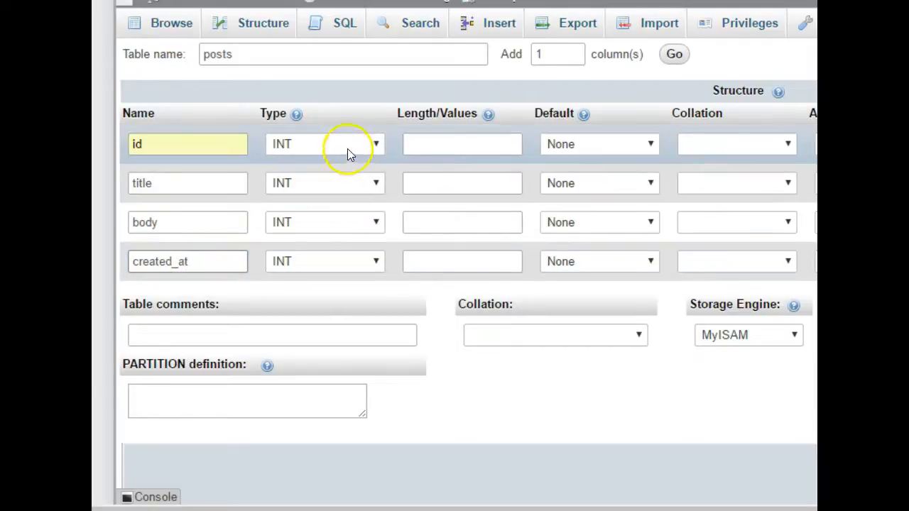
Set types INT(11), VARCHAR(255), TEXT and DATETIME for the four columns
{"action": "left_click", "coordinate": [462, 145]}
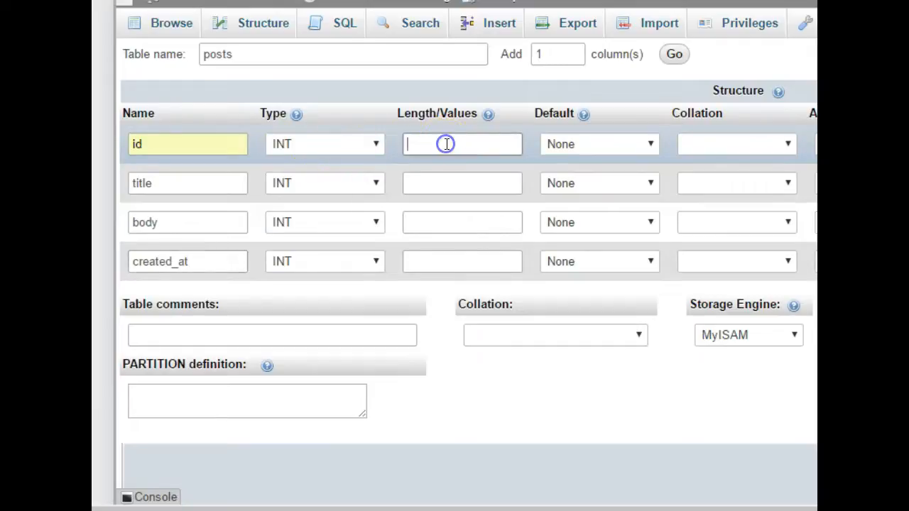
{"action": "type", "text": "11"}
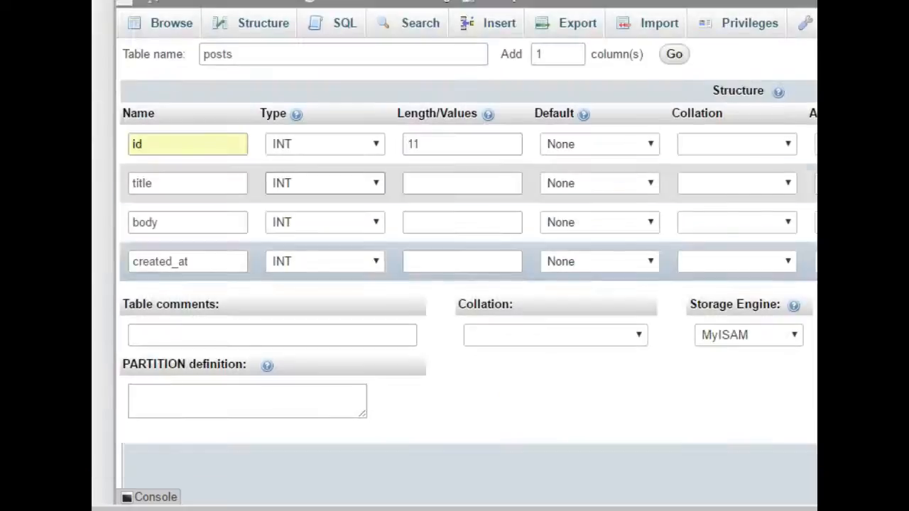
{"action": "left_click", "coordinate": [324, 182]}
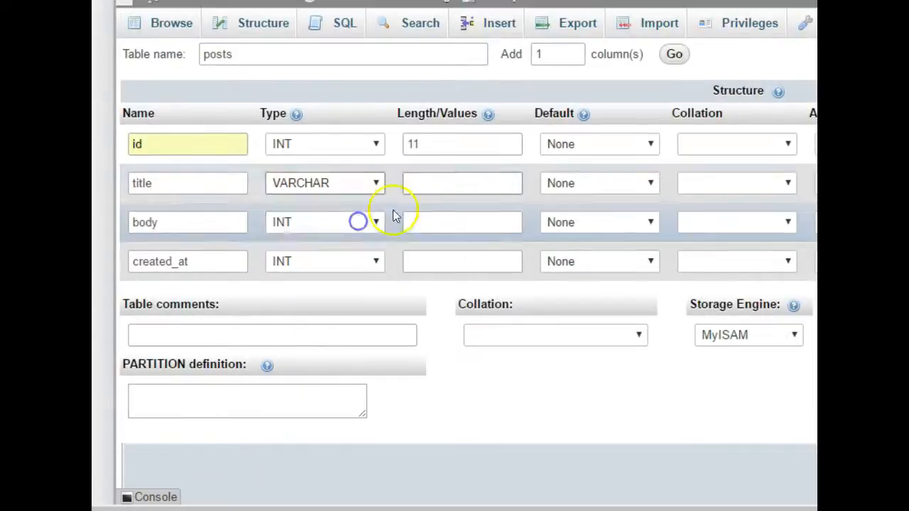
{"action": "type", "text": "25"}
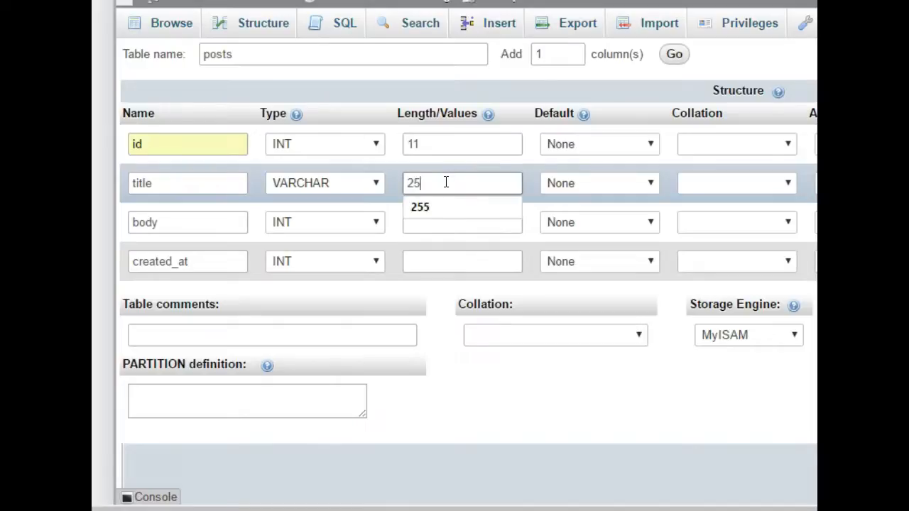
{"action": "left_click", "coordinate": [324, 221]}
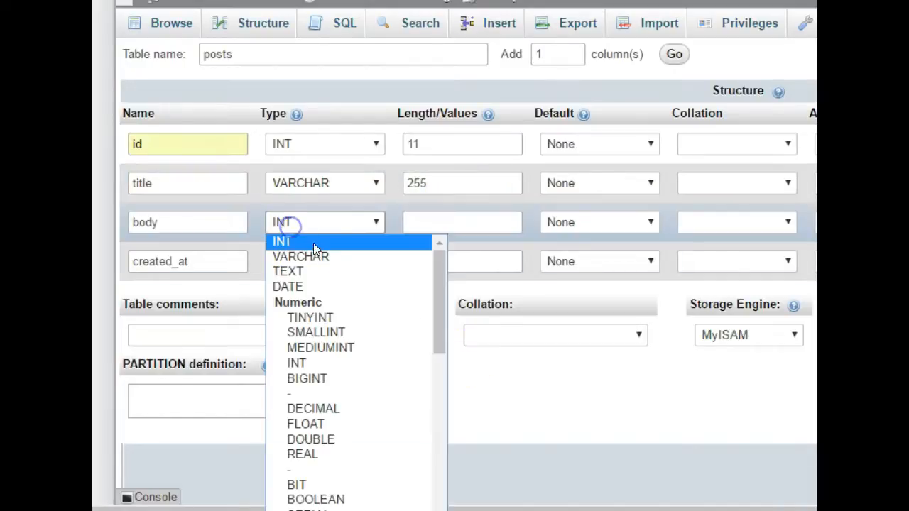
{"action": "left_click", "coordinate": [287, 271]}
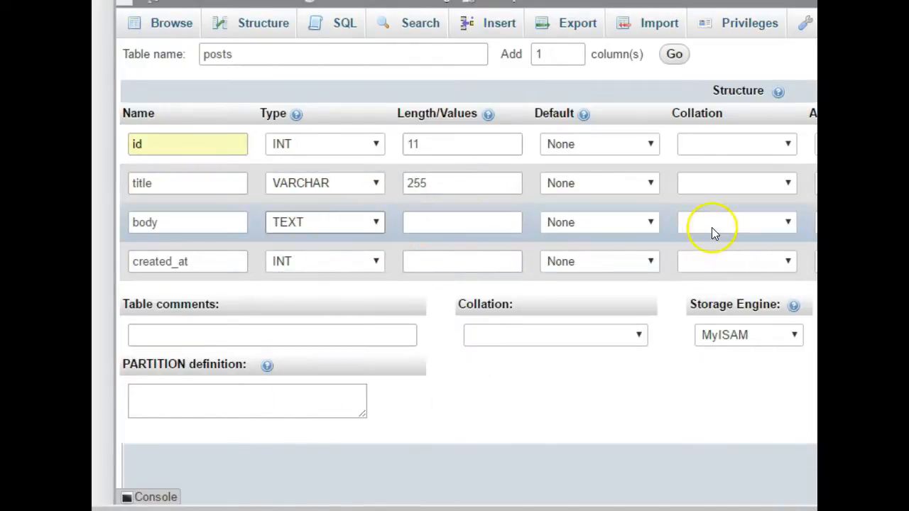
{"action": "left_click", "coordinate": [324, 261]}
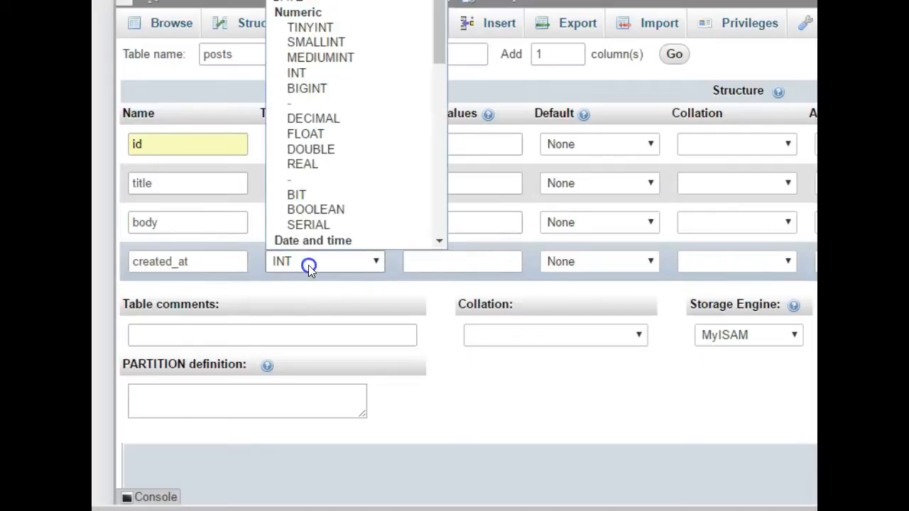
{"action": "scroll", "scroll_direction": "down", "scroll_amount": 3}
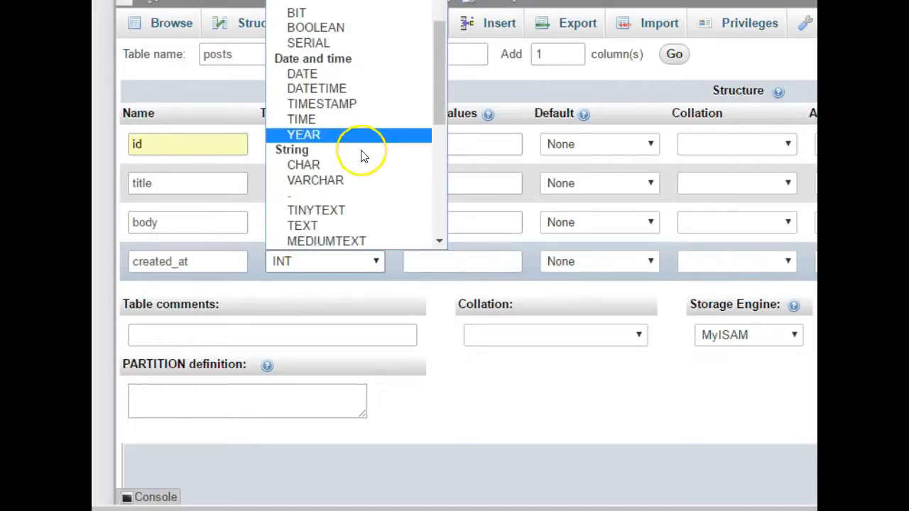
{"action": "mouse_move", "coordinate": [317, 88]}
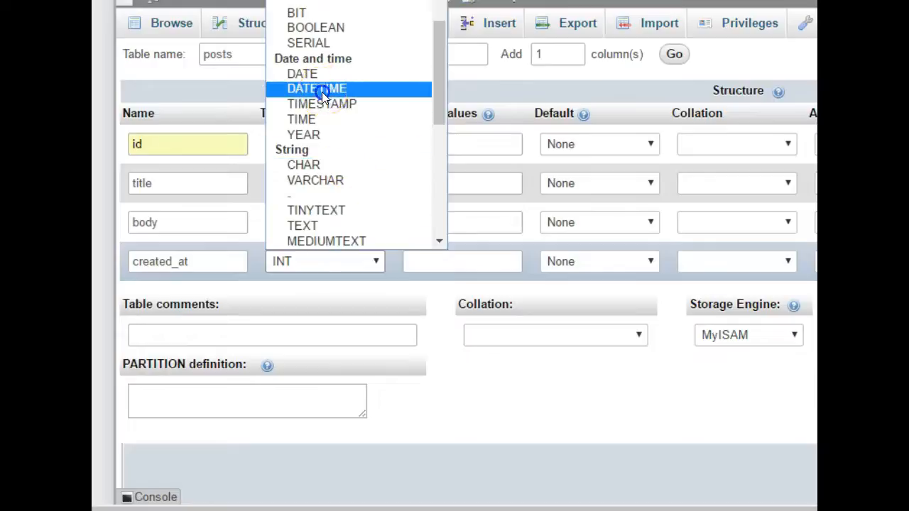
{"action": "left_click", "coordinate": [315, 88]}
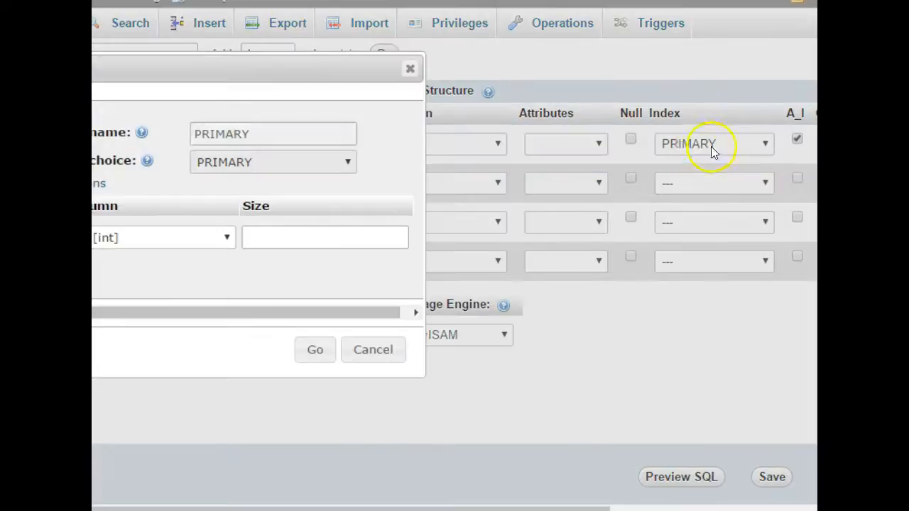
Make id the auto-increment primary key, allow created_at to be null, and save the table
{"action": "left_click", "coordinate": [372, 349]}
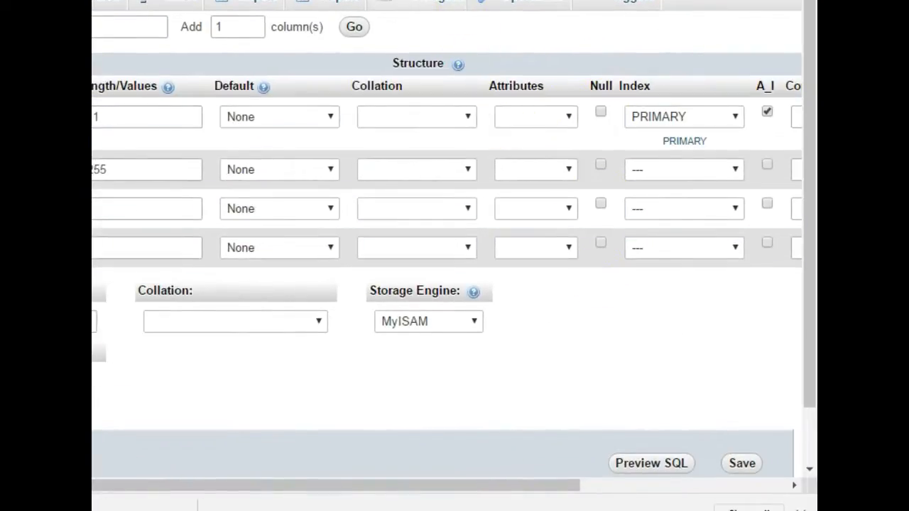
{"action": "left_click", "coordinate": [599, 243]}
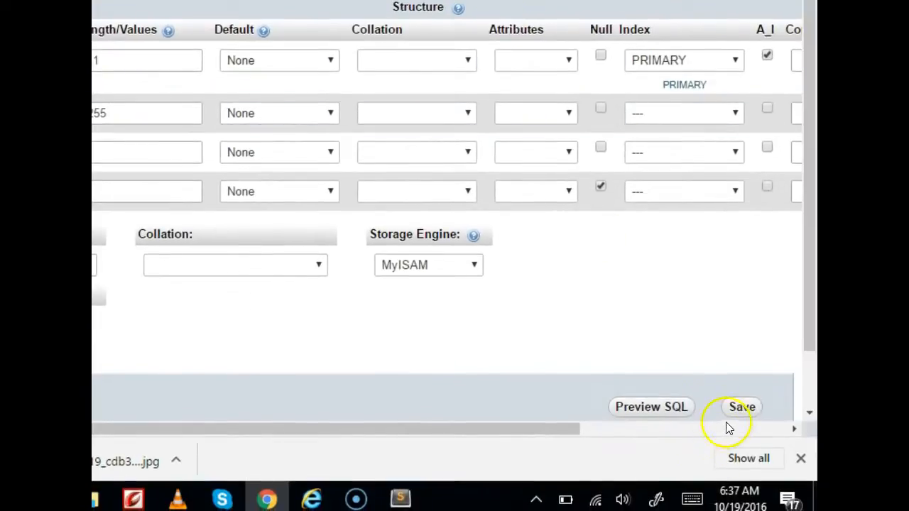
{"action": "left_click", "coordinate": [742, 406]}
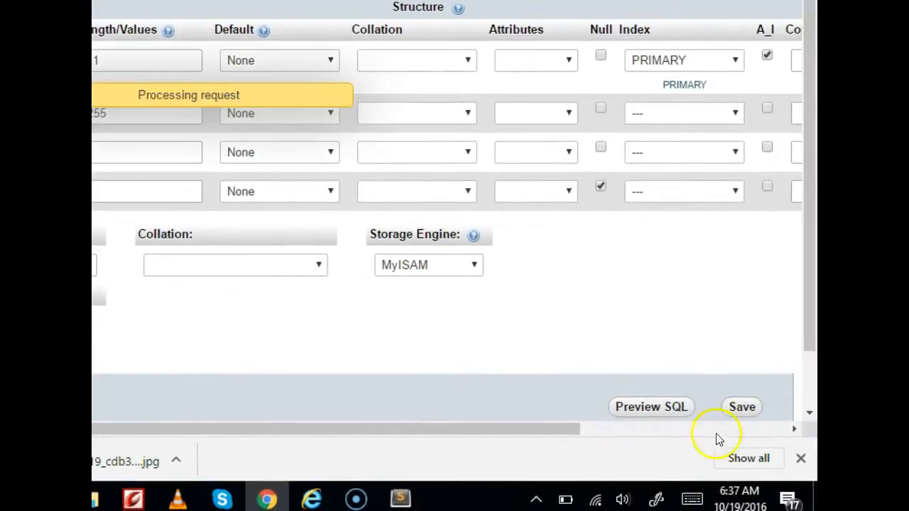
{"action": "left_click", "coordinate": [741, 406]}
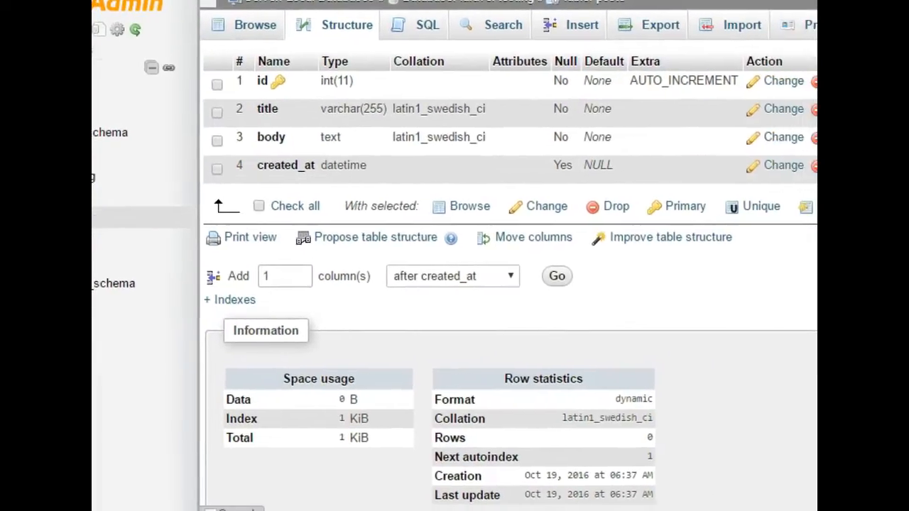
{"action": "mouse_move", "coordinate": [553, 220]}
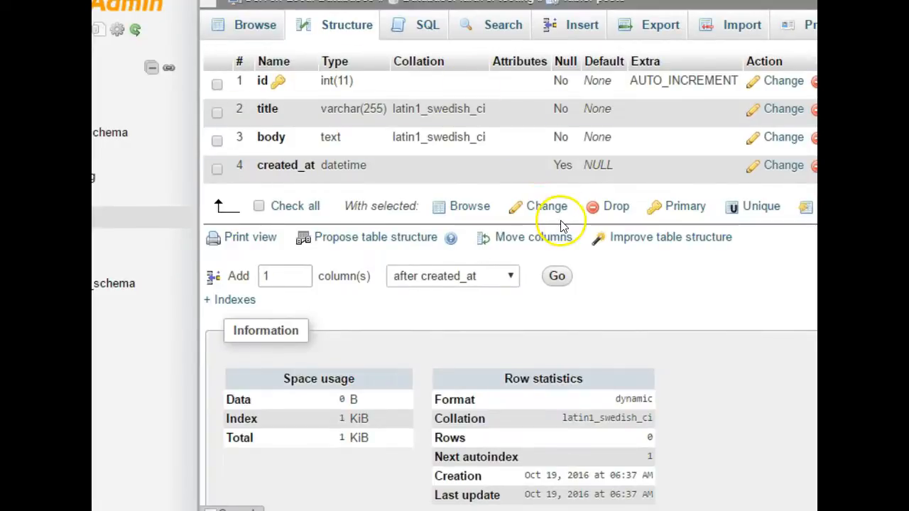
{"action": "mouse_move", "coordinate": [405, 50]}
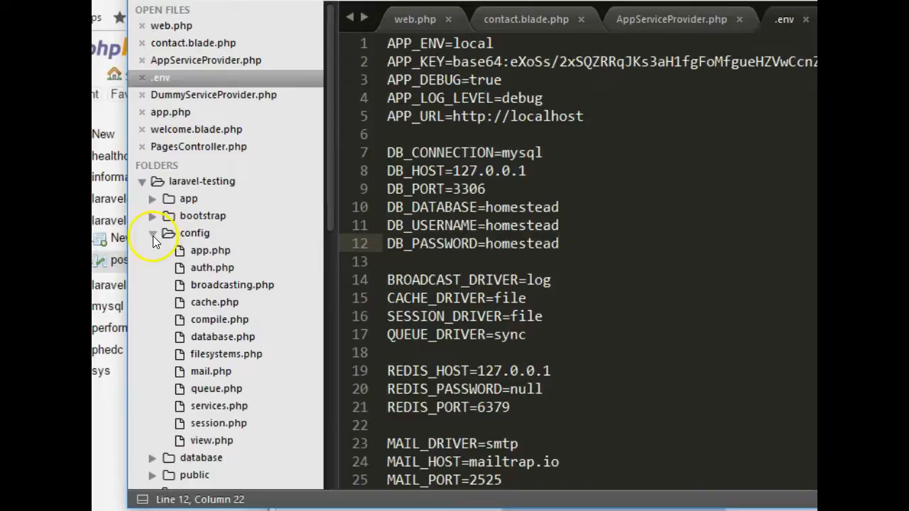
{"action": "left_click", "coordinate": [152, 233]}
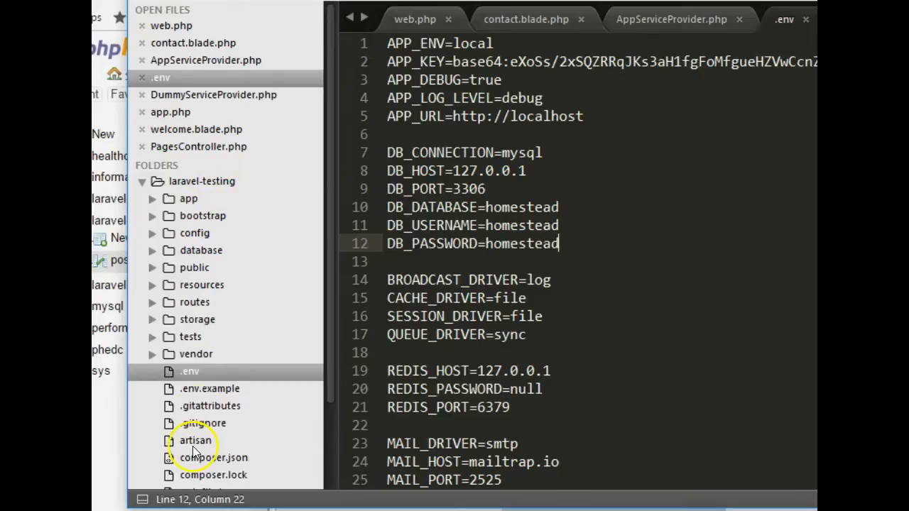
{"action": "mouse_move", "coordinate": [192, 290]}
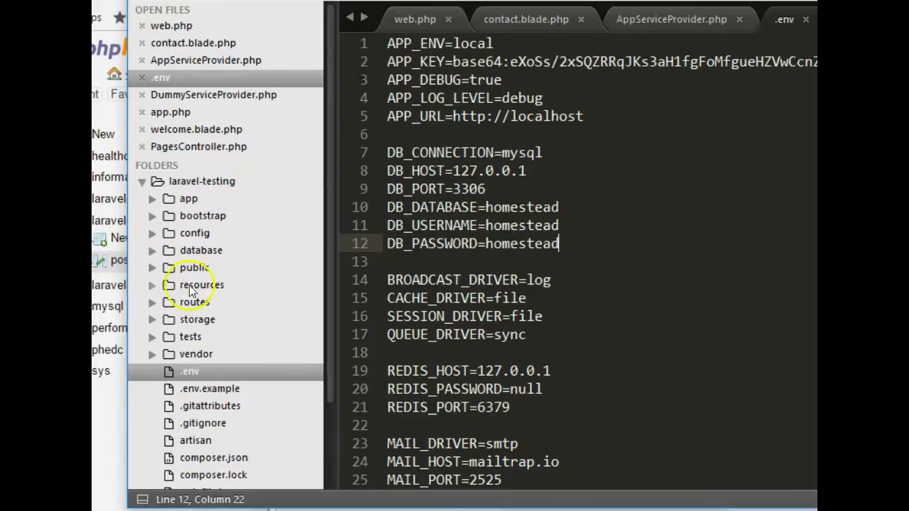
{"action": "scroll", "scroll_direction": "down", "scroll_amount": 3}
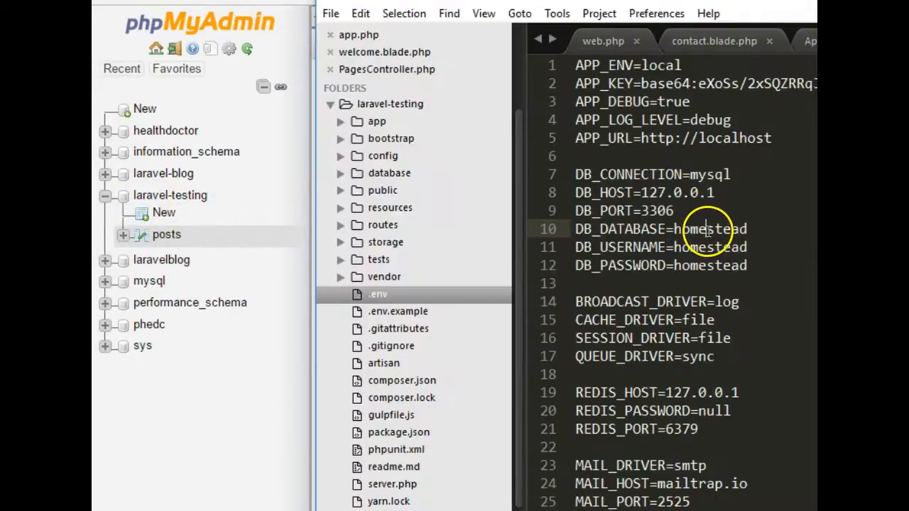
Set DB_DATABASE to laravel-testing in .env, with user root and empty password
{"action": "type", "text": "la"}
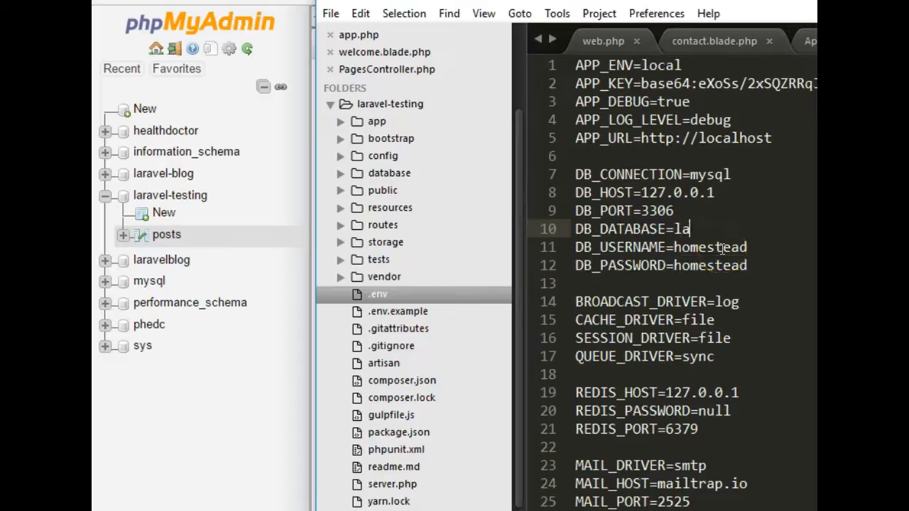
{"action": "type", "text": "ravel-te"}
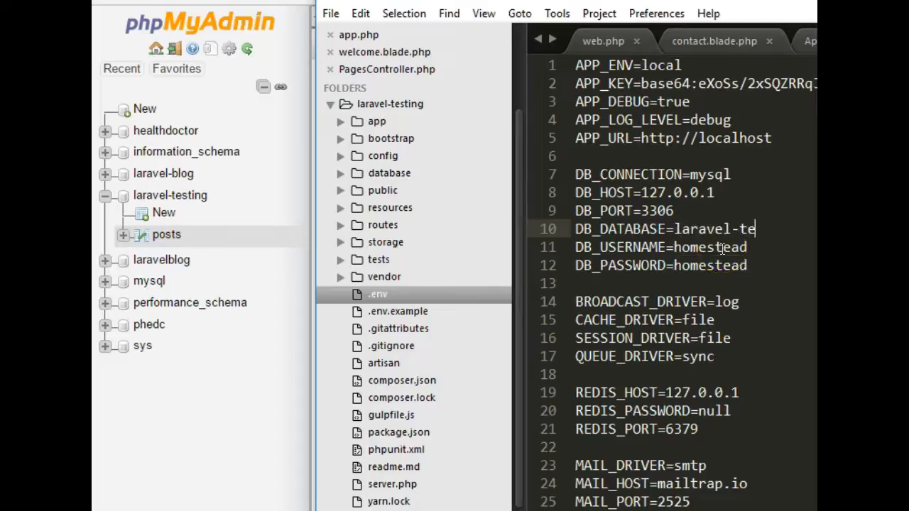
{"action": "type", "text": "sting"}
{"action": "left_click", "coordinate": [663, 247]}
{"action": "type", "text": "roo"}
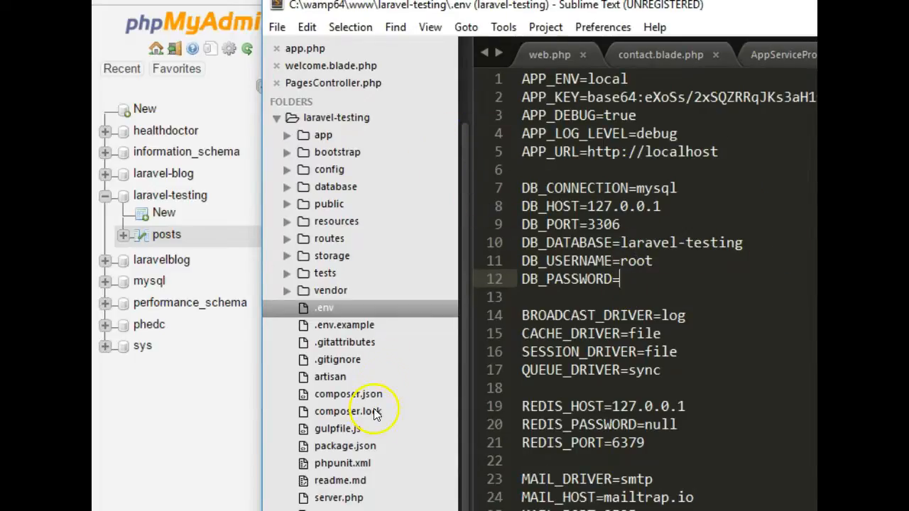
{"action": "mouse_move", "coordinate": [723, 262]}
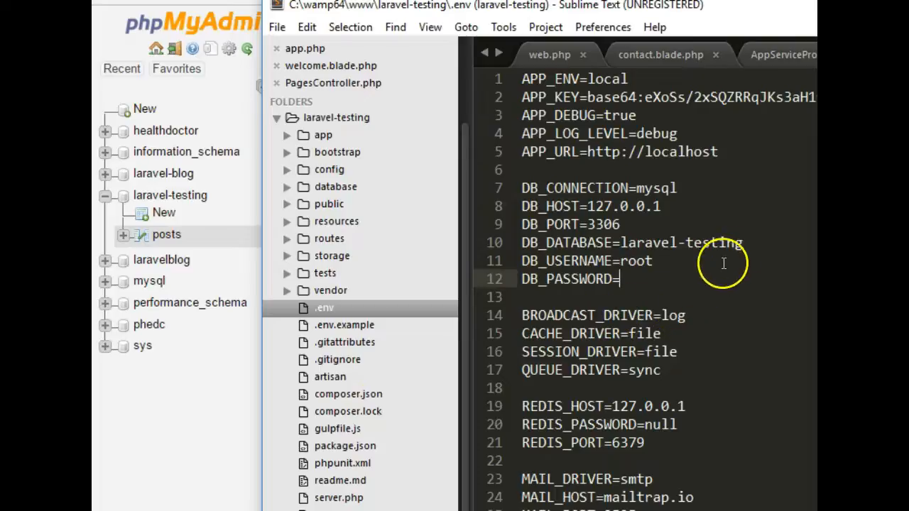
{"action": "mouse_move", "coordinate": [668, 248]}
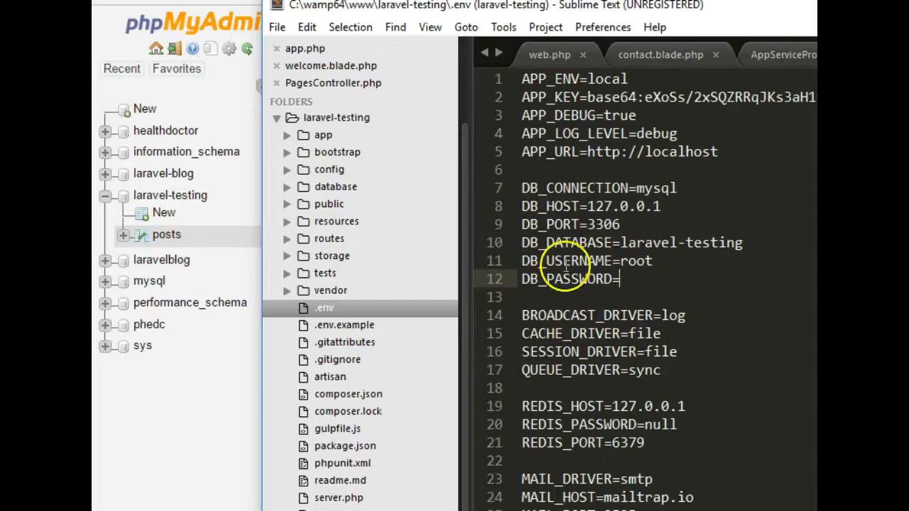
{"action": "scroll", "scroll_direction": "down", "scroll_amount": 3}
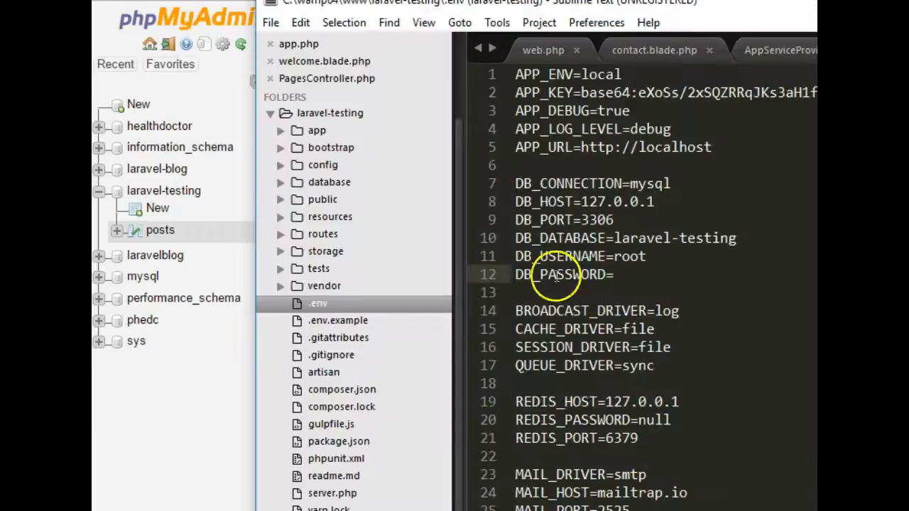
Expand the app folder and its Providers subfolder in the sidebar
{"action": "left_click", "coordinate": [281, 131]}
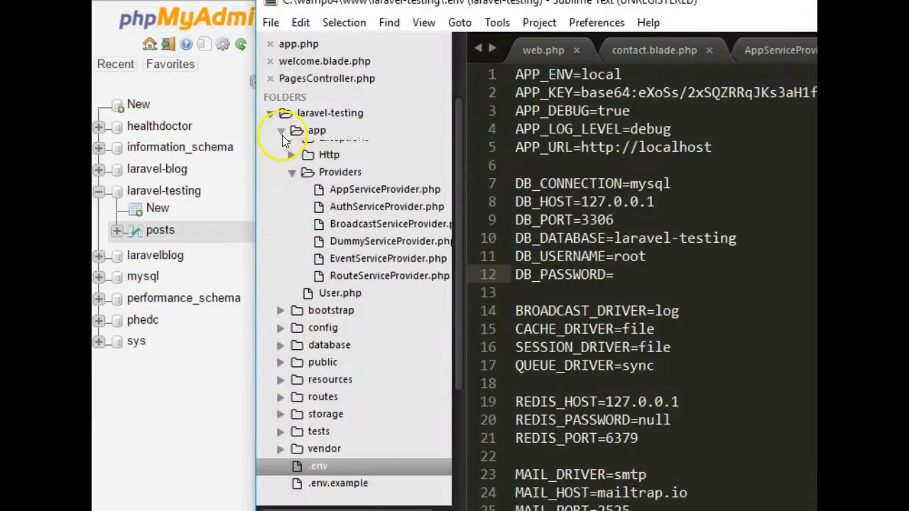
{"action": "left_click", "coordinate": [281, 130]}
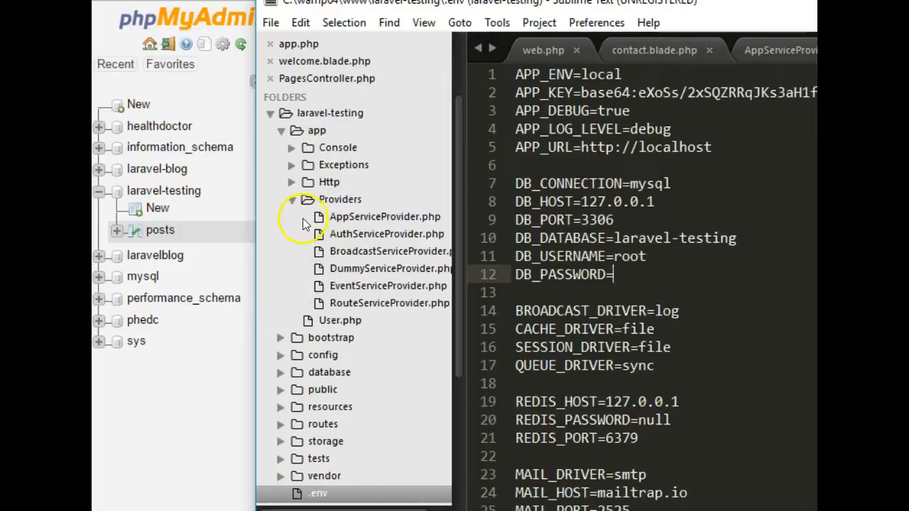
{"action": "left_click", "coordinate": [291, 199]}
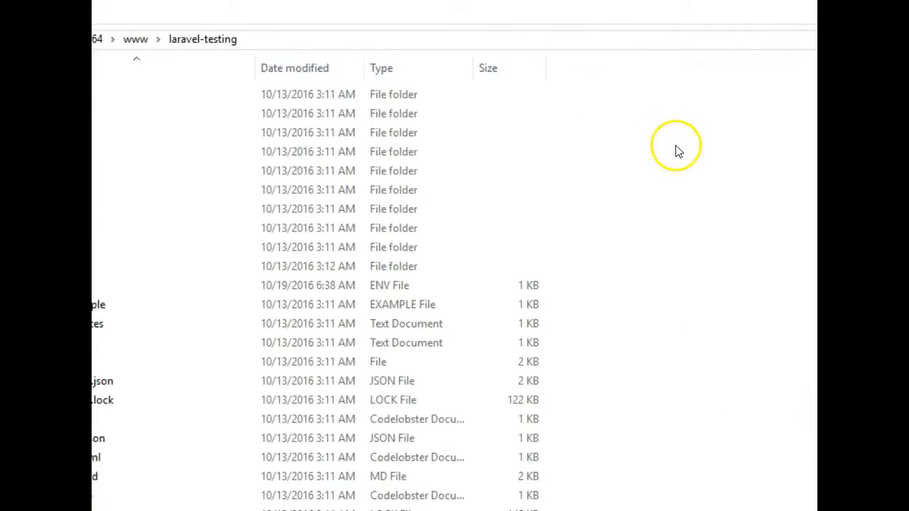
Run php artisan make:model Post from a command window in the laravel-testing folder
{"action": "right_click", "coordinate": [675, 145]}
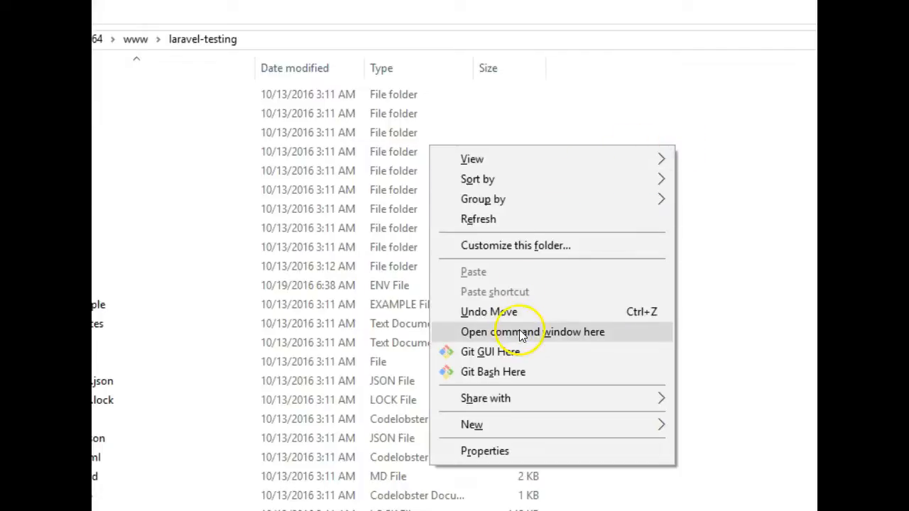
{"action": "left_click", "coordinate": [531, 332]}
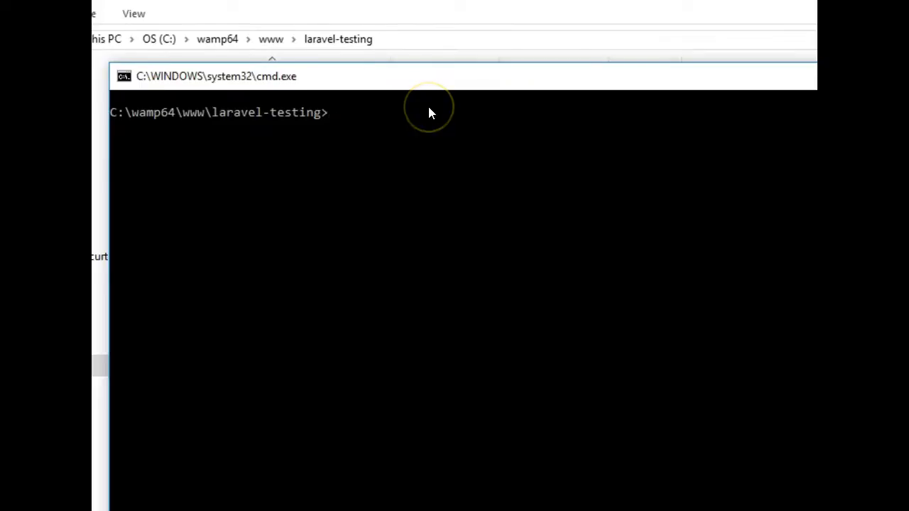
{"action": "type", "text": "php a"}
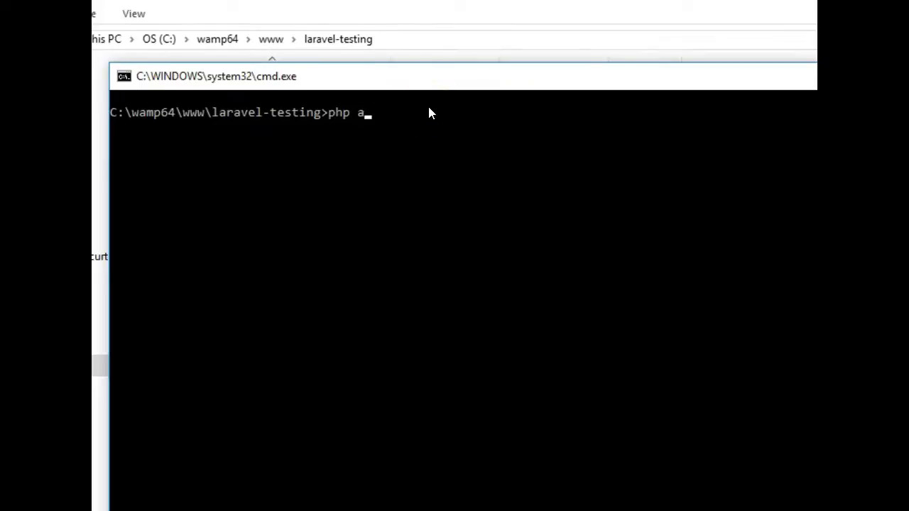
{"action": "type", "text": "rtisan"}
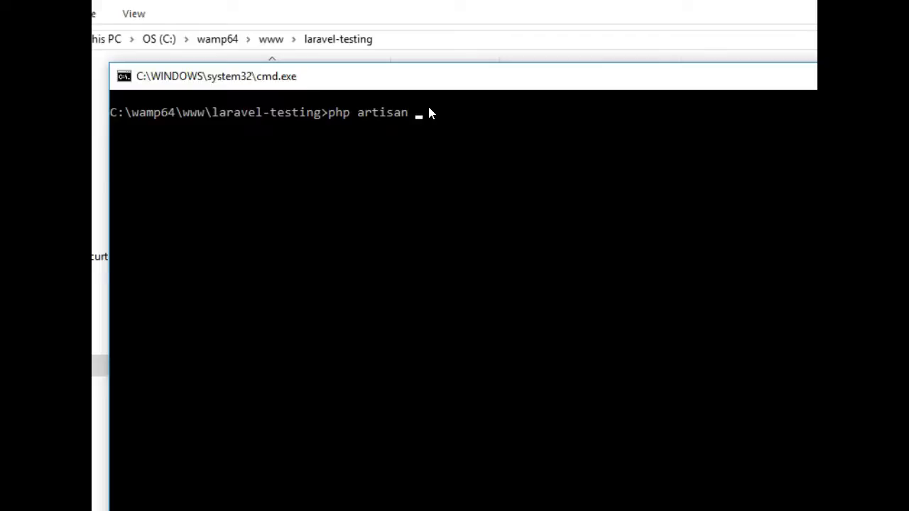
{"action": "type", "text": "make:mod"}
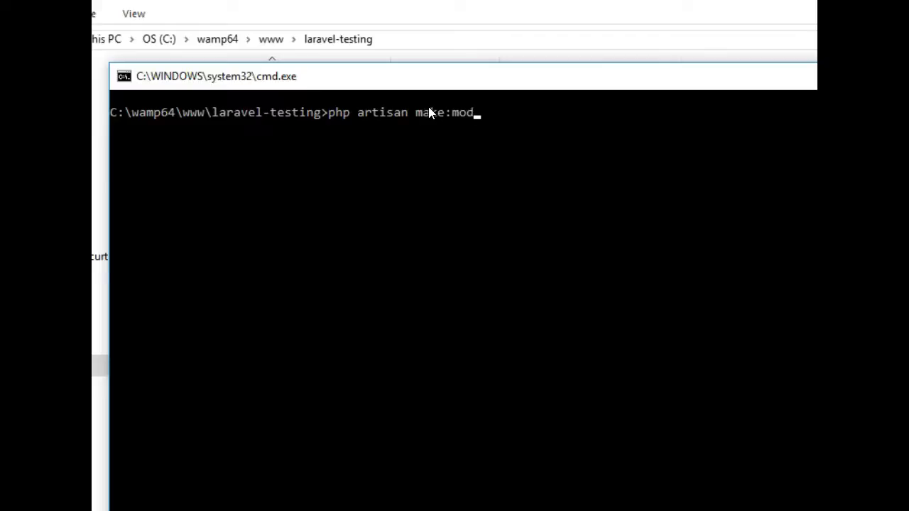
{"action": "type", "text": "el Post"}
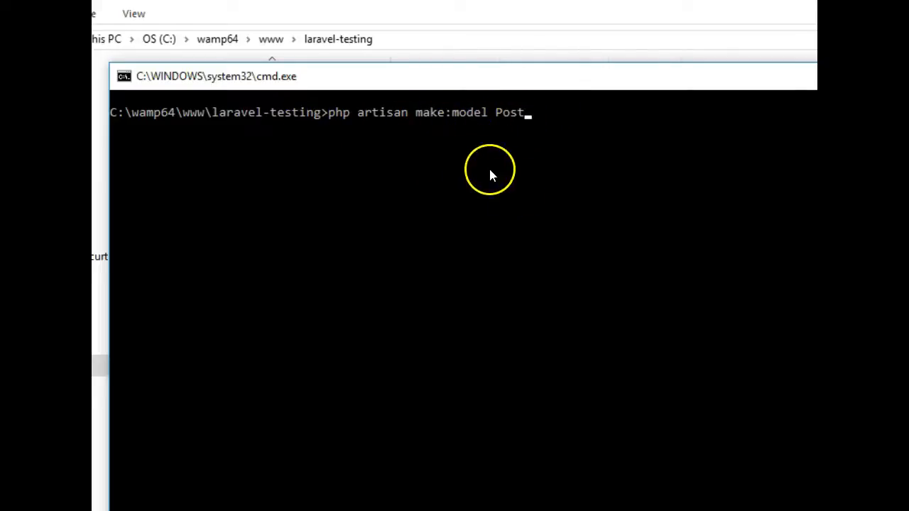
{"action": "mouse_move", "coordinate": [604, 213]}
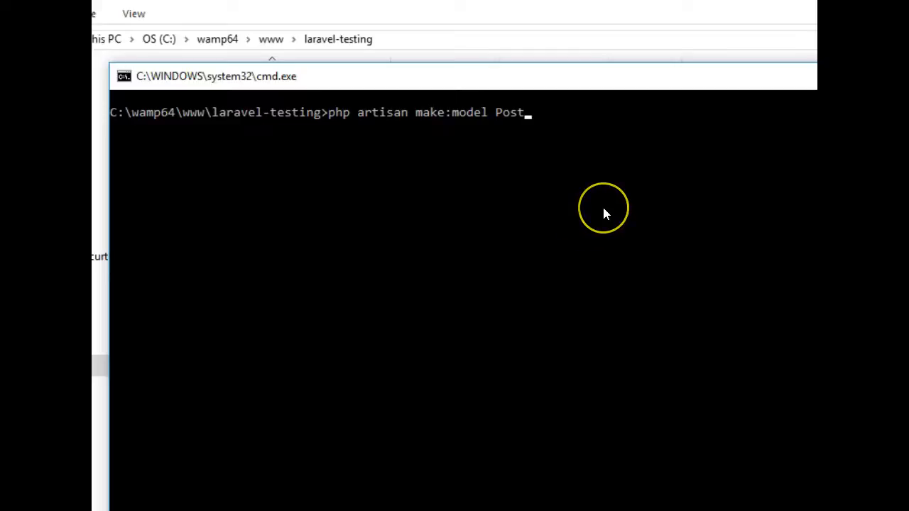
{"action": "key", "text": "enter"}
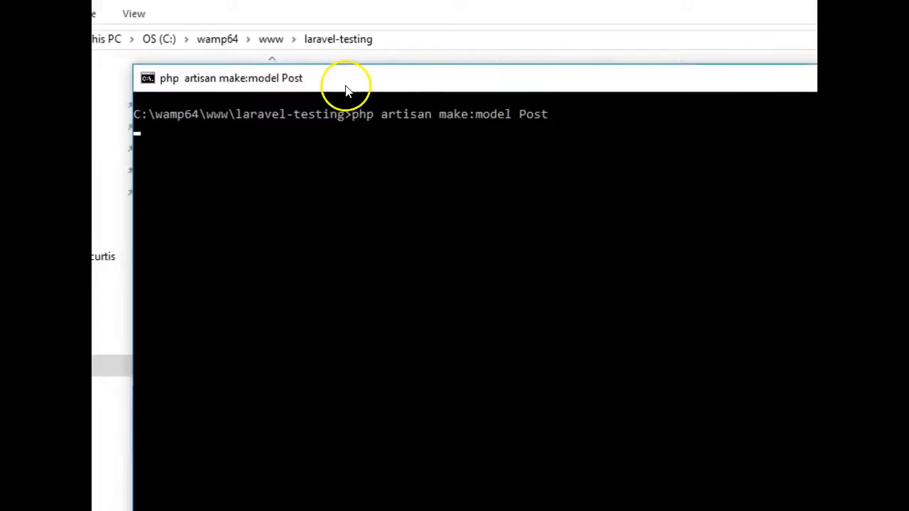
{"action": "key", "text": "enter"}
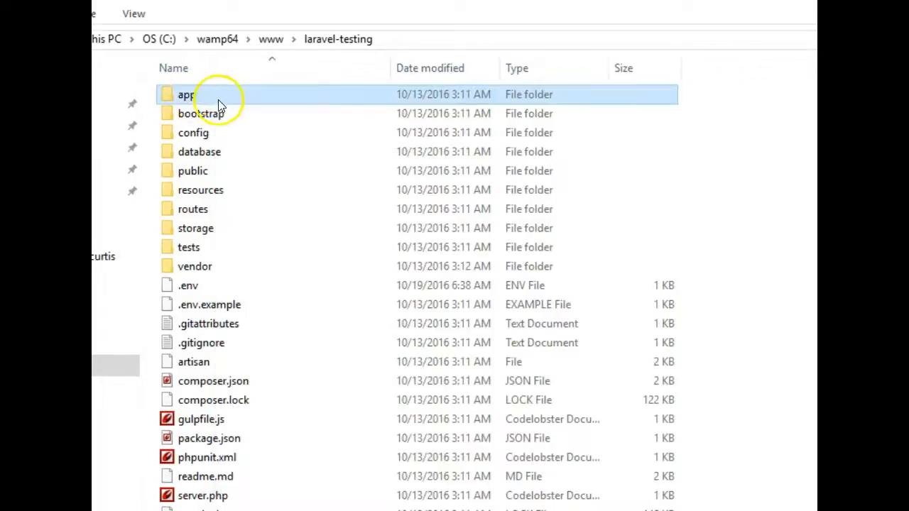
Open the generated app/Post.php model showing the empty Post class
{"action": "double_click", "coordinate": [187, 94]}
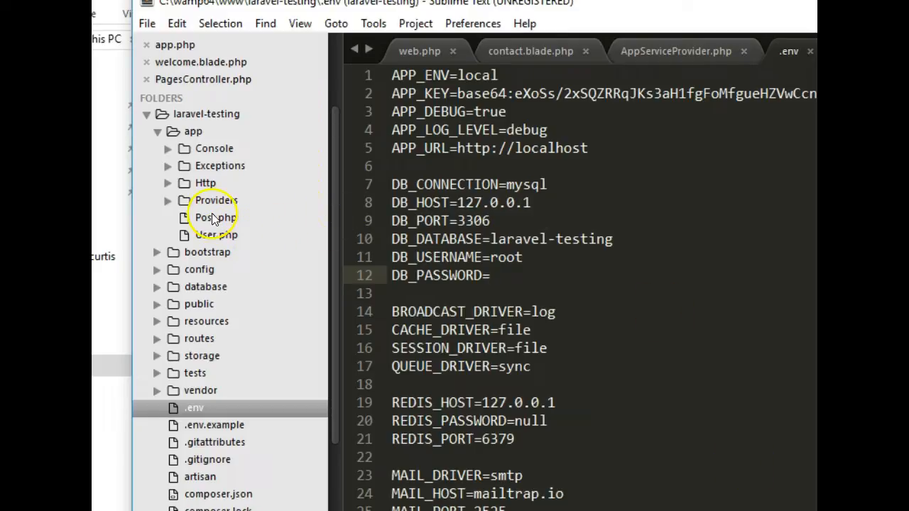
{"action": "double_click", "coordinate": [216, 217]}
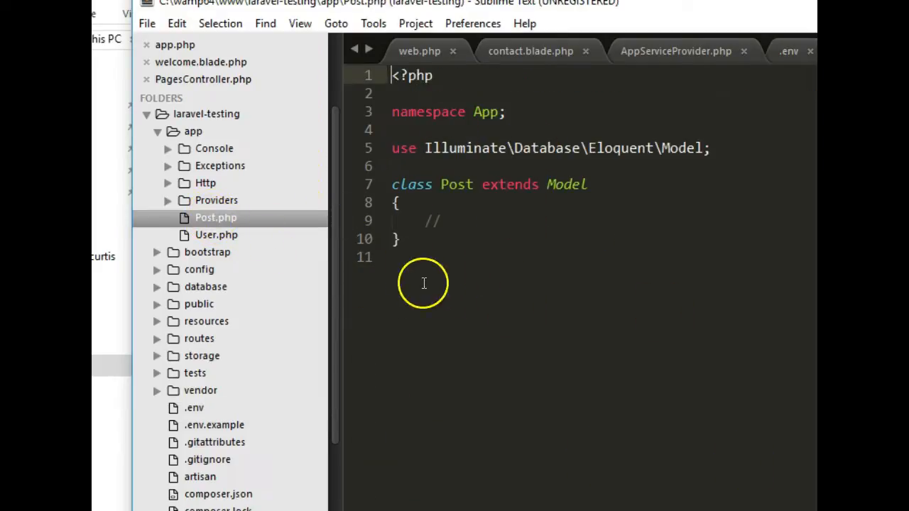
{"action": "mouse_move", "coordinate": [392, 307]}
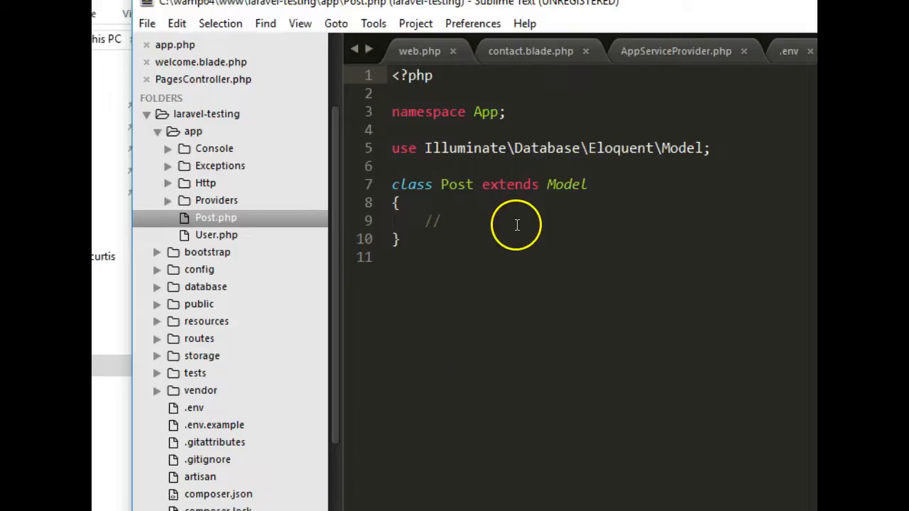
{"action": "mouse_move", "coordinate": [689, 13]}
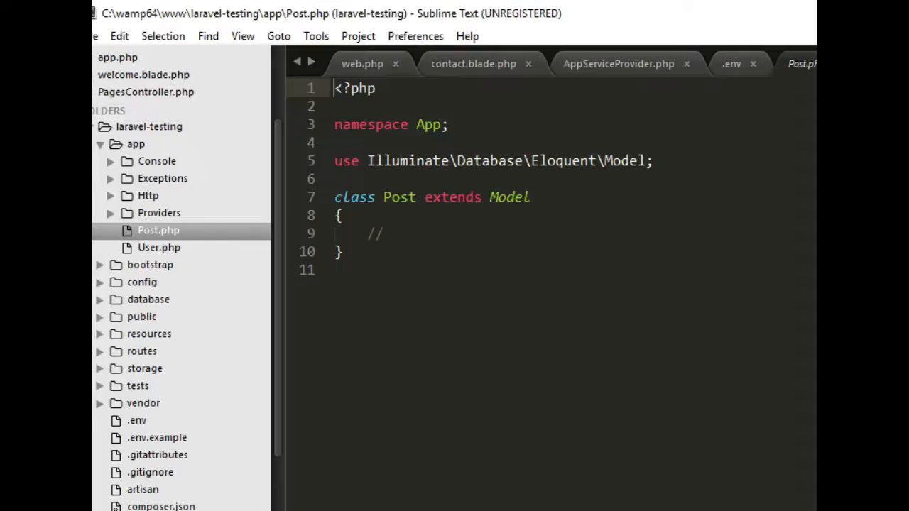
{"action": "mouse_move", "coordinate": [206, 14]}
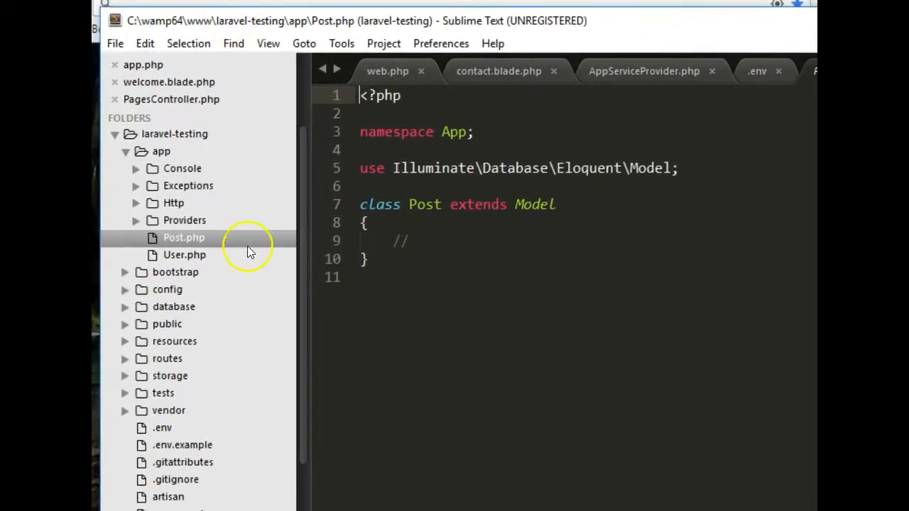
{"action": "mouse_move", "coordinate": [176, 262]}
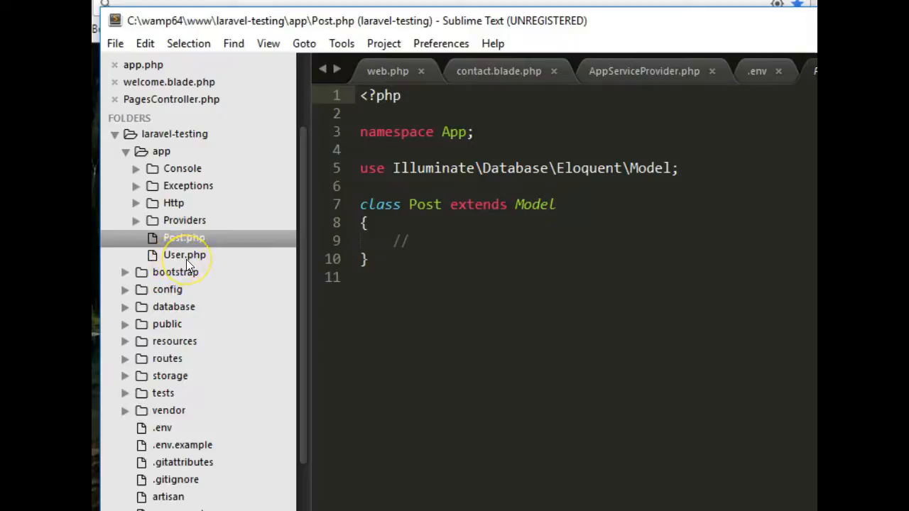
{"action": "mouse_move", "coordinate": [177, 263]}
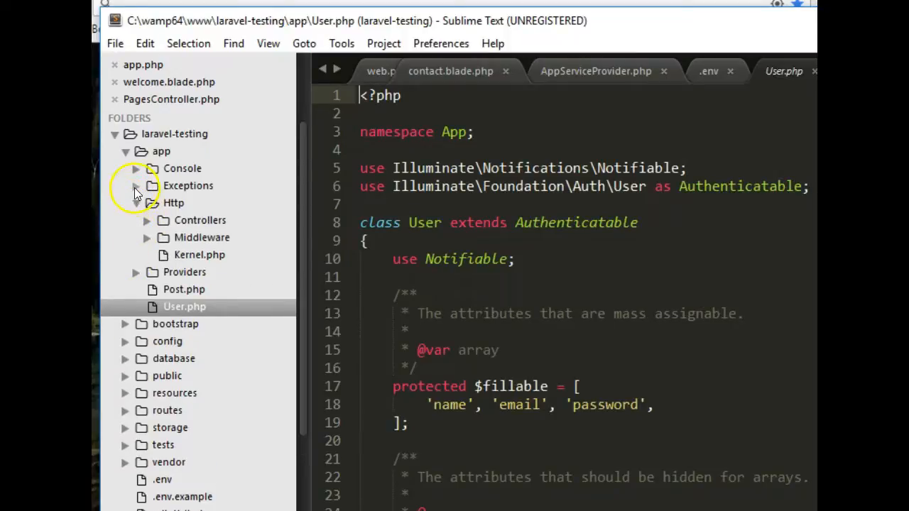
Peek into the Console folder, then expand database and migrations to reach the users table migration
{"action": "left_click", "coordinate": [136, 167]}
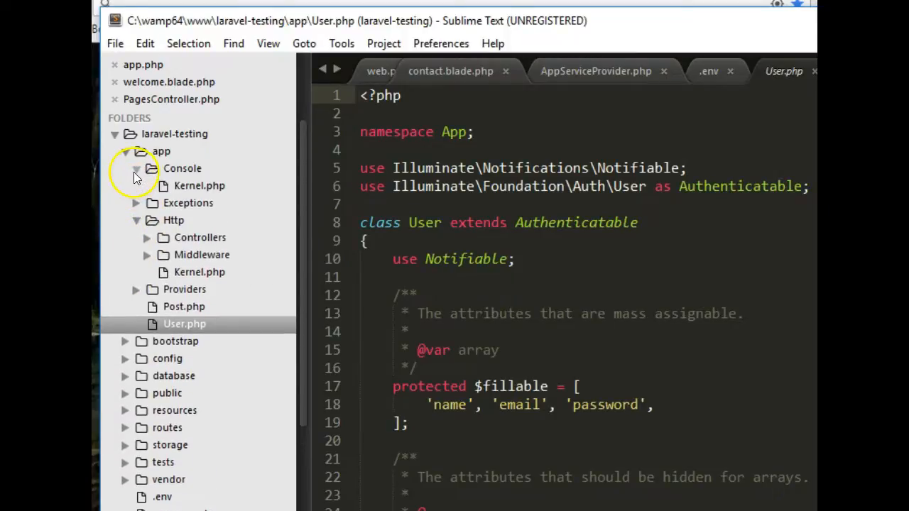
{"action": "left_click", "coordinate": [136, 168]}
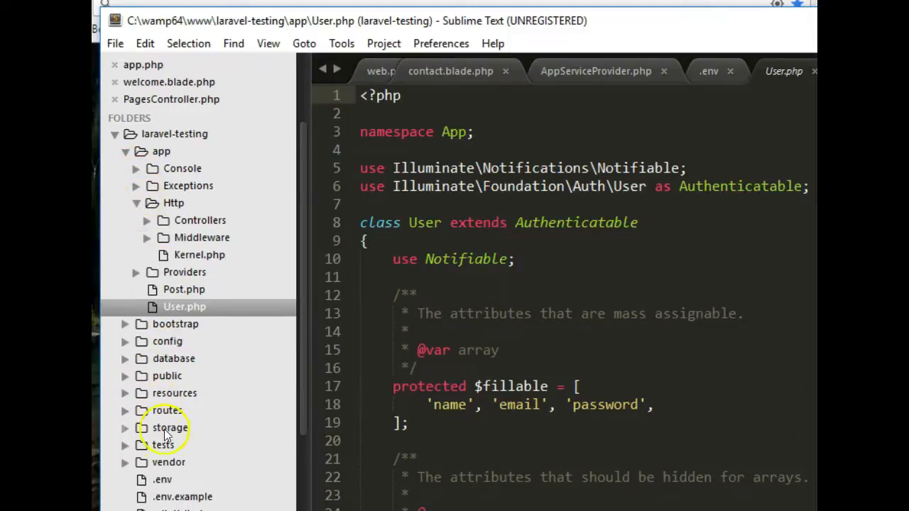
{"action": "left_click", "coordinate": [125, 358]}
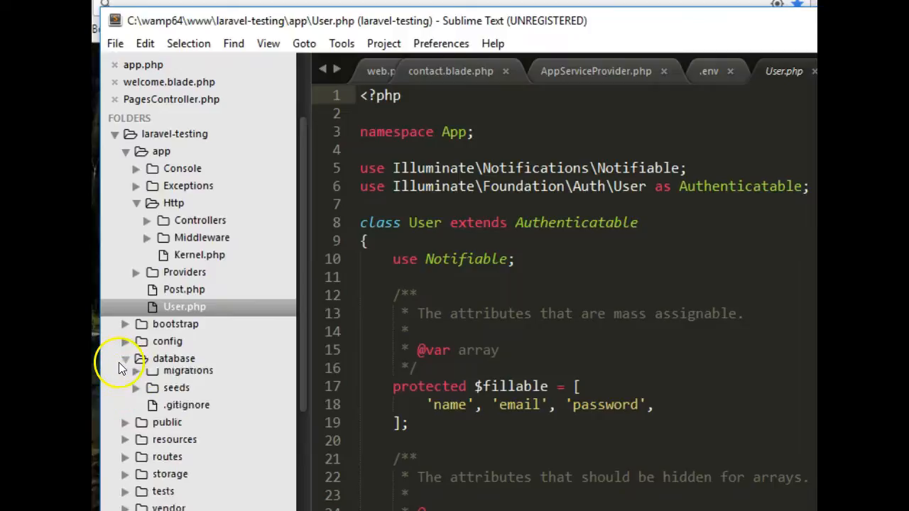
{"action": "left_click", "coordinate": [125, 358]}
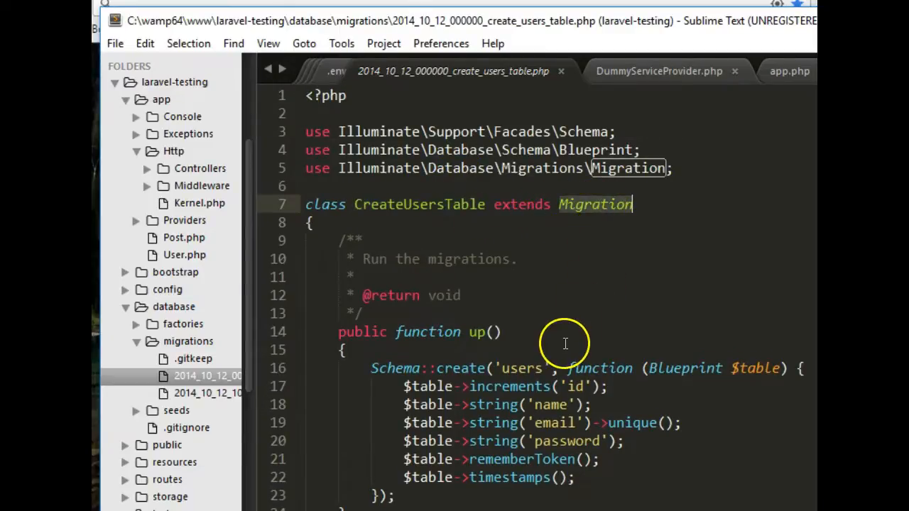
{"action": "scroll", "scroll_direction": "down", "scroll_amount": 3}
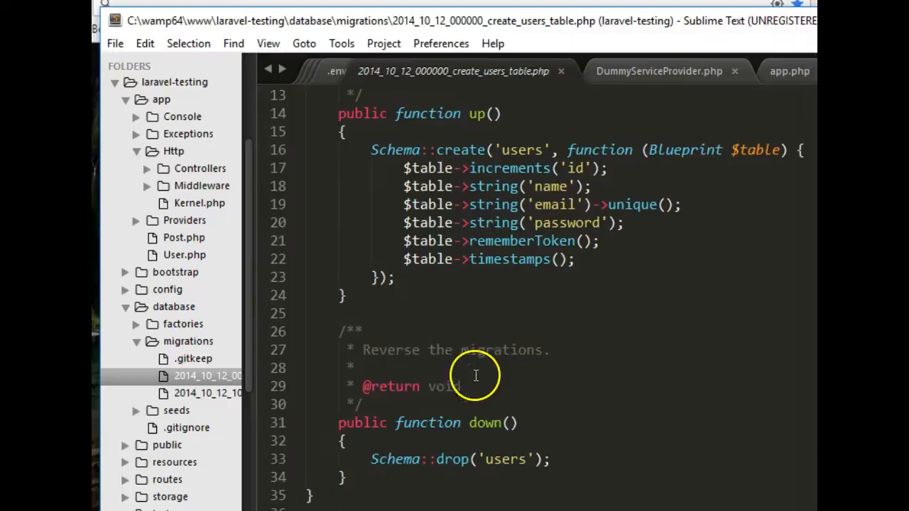
{"action": "scroll", "scroll_direction": "down", "scroll_amount": 3}
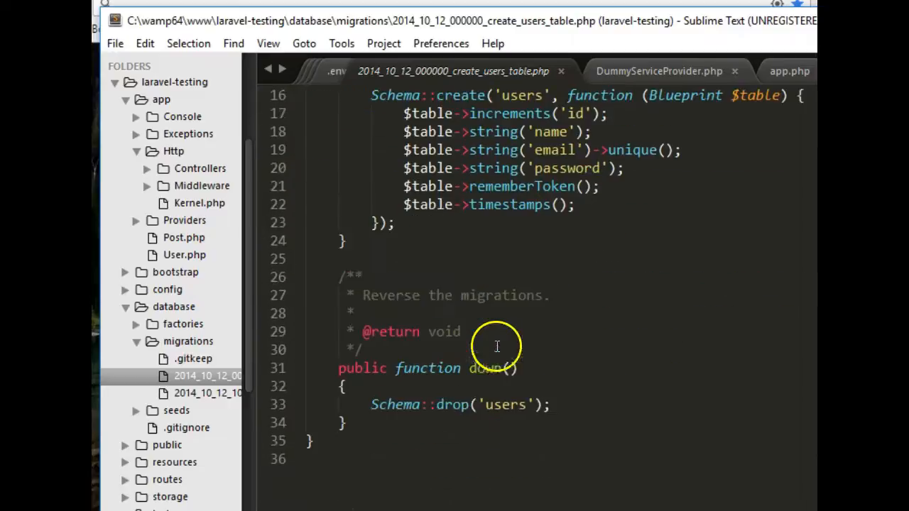
{"action": "scroll", "scroll_direction": "up", "scroll_amount": 3}
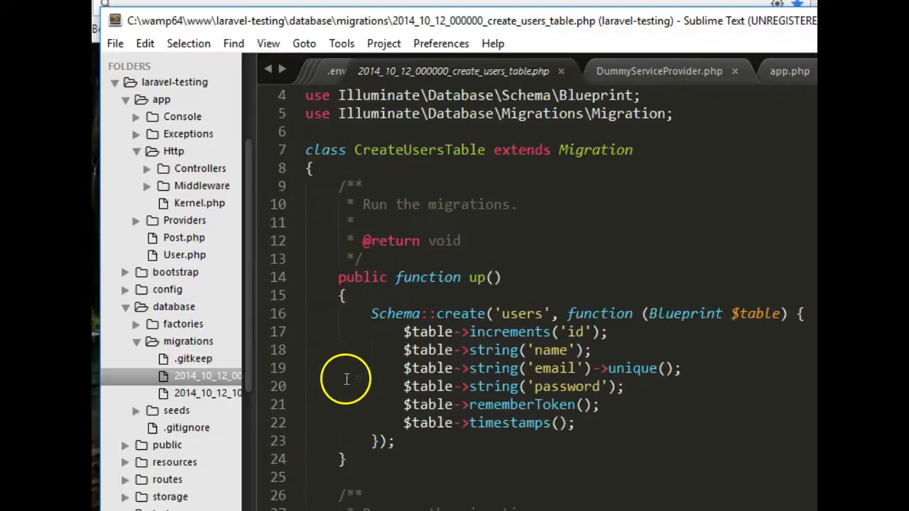
{"action": "scroll", "scroll_direction": "down", "scroll_amount": 3}
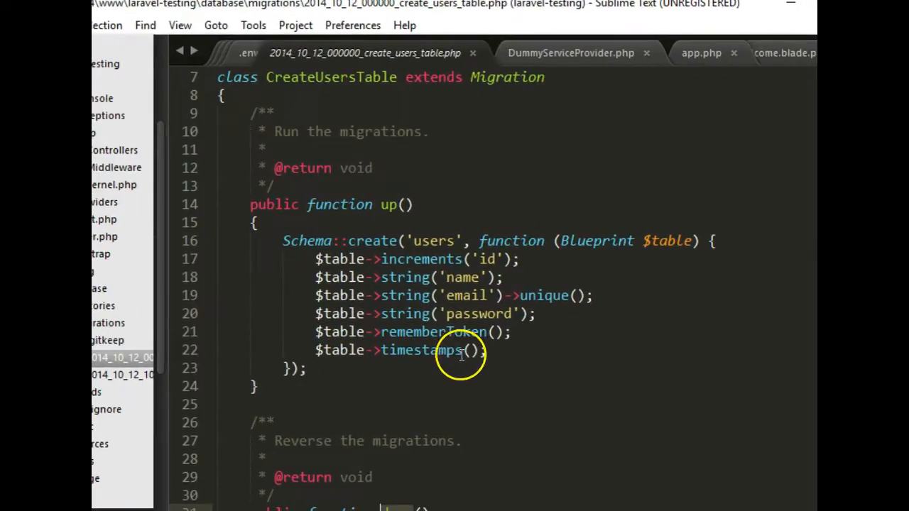
{"action": "mouse_move", "coordinate": [477, 207]}
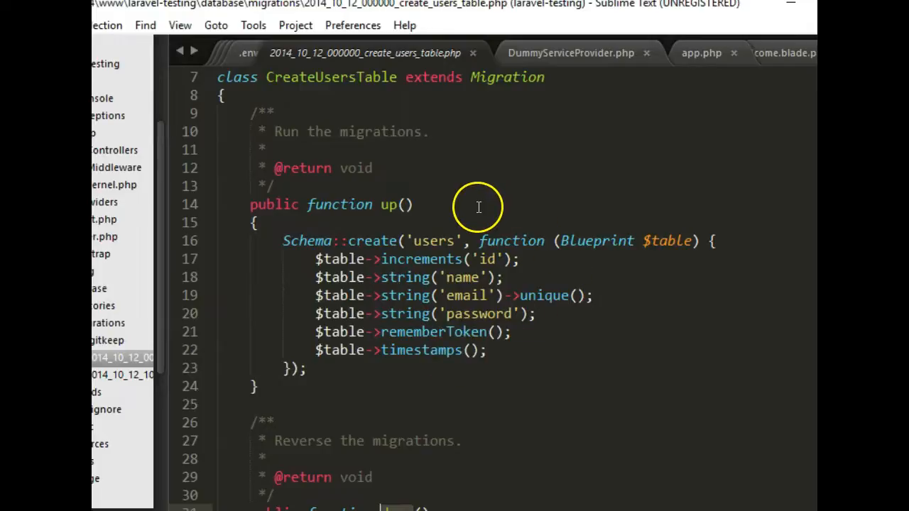
{"action": "mouse_move", "coordinate": [500, 423]}
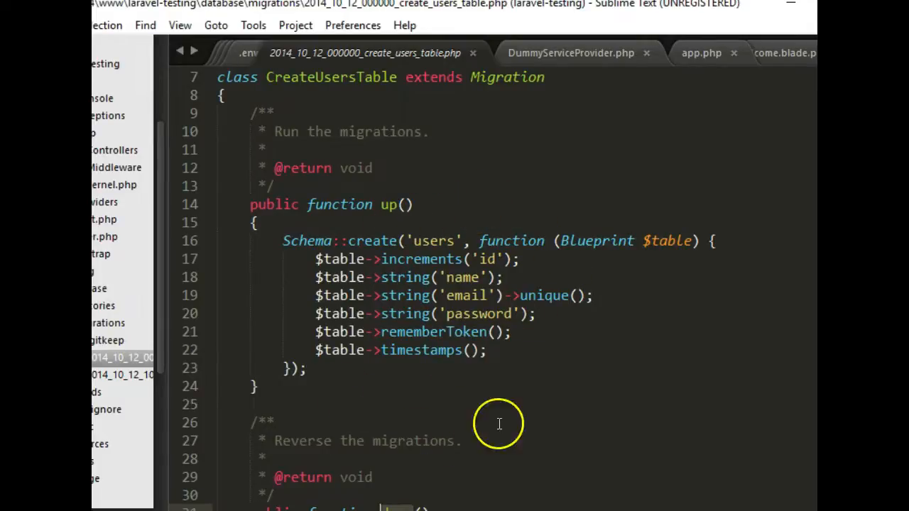
{"action": "mouse_move", "coordinate": [355, 277]}
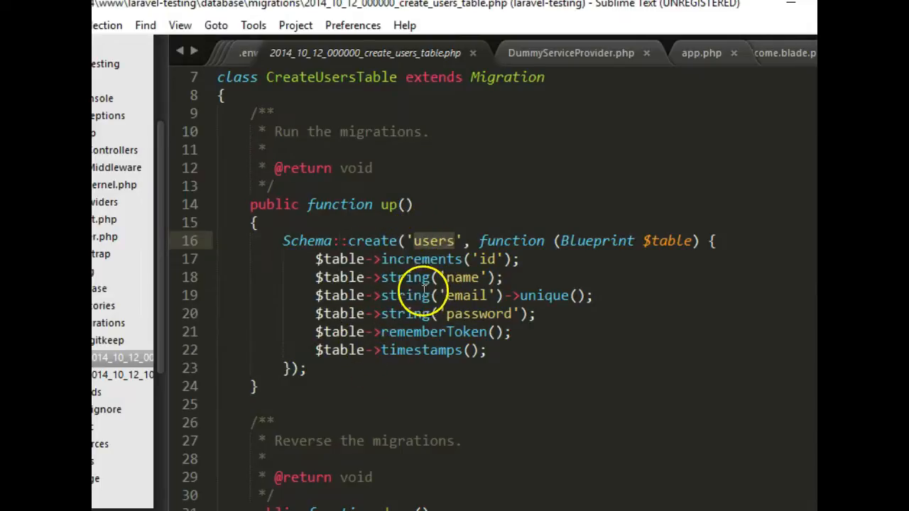
{"action": "mouse_move", "coordinate": [310, 258]}
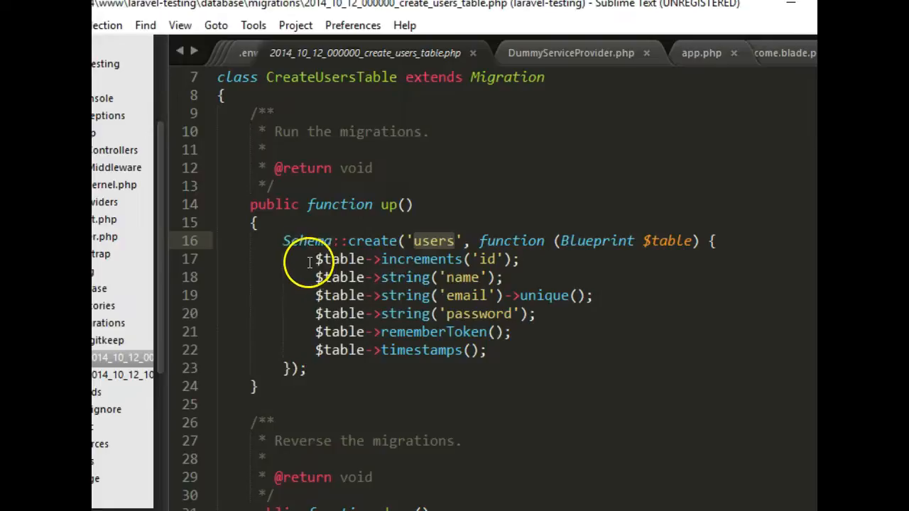
{"action": "left_click_drag", "start_coordinate": [315, 258], "coordinate": [485, 350]}
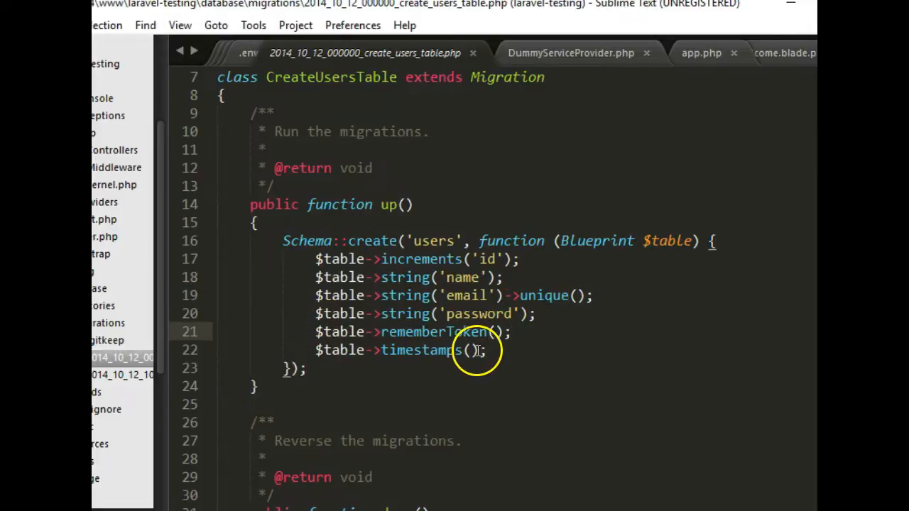
{"action": "left_click", "coordinate": [486, 349]}
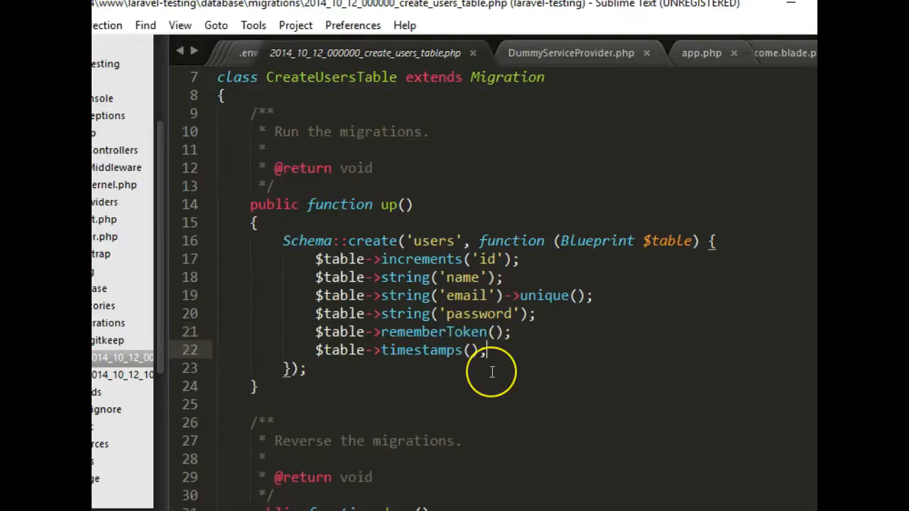
{"action": "type", "text": "cea"}
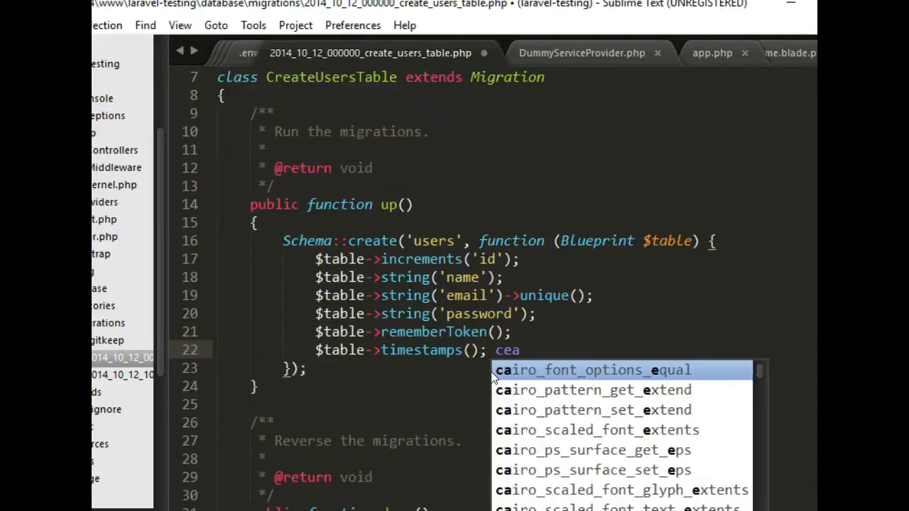
{"action": "type", "text": "reated"}
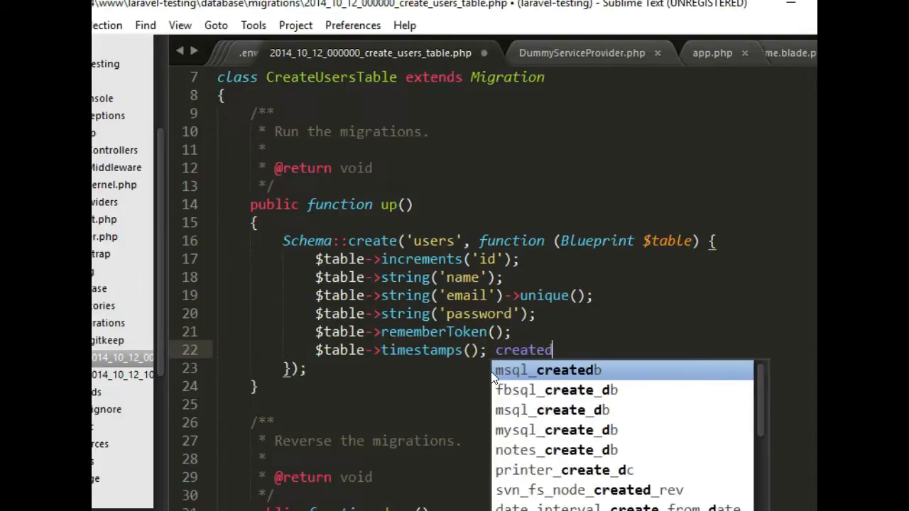
{"action": "type", "text": "_at mo"}
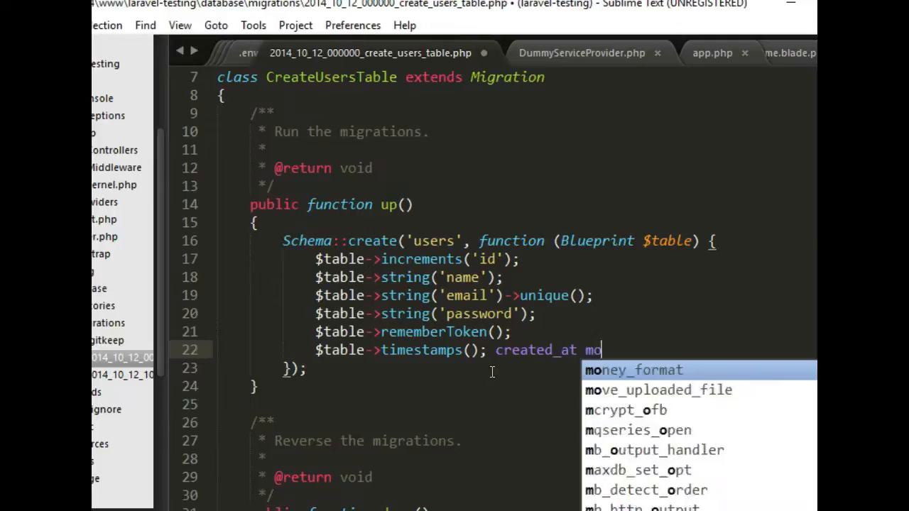
{"action": "type", "text": "dife"}
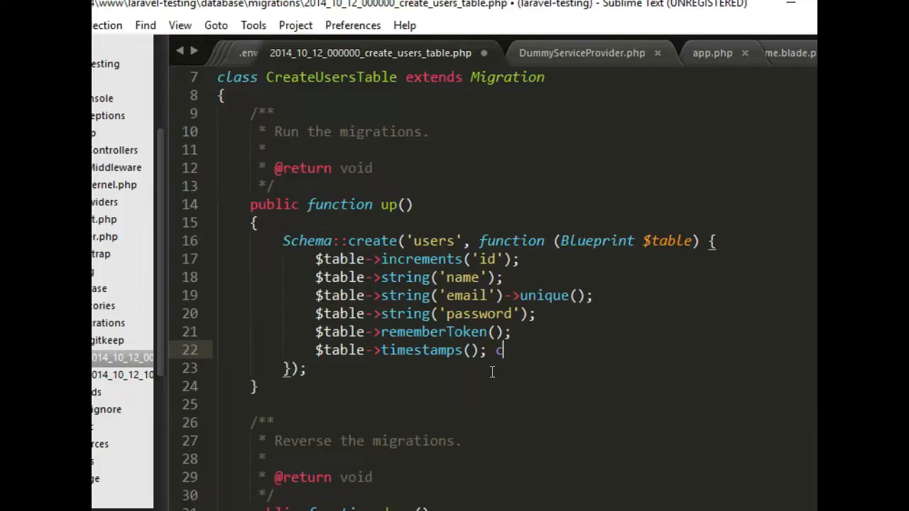
{"action": "key", "text": "backspace"}
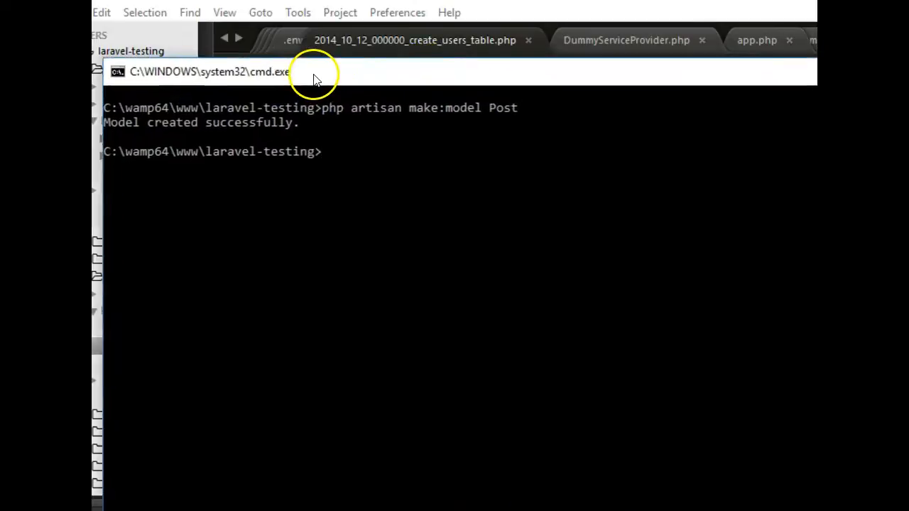
Enter php artisan make:auth to generate the authentication scaffolding
{"action": "type", "text": "pg"}
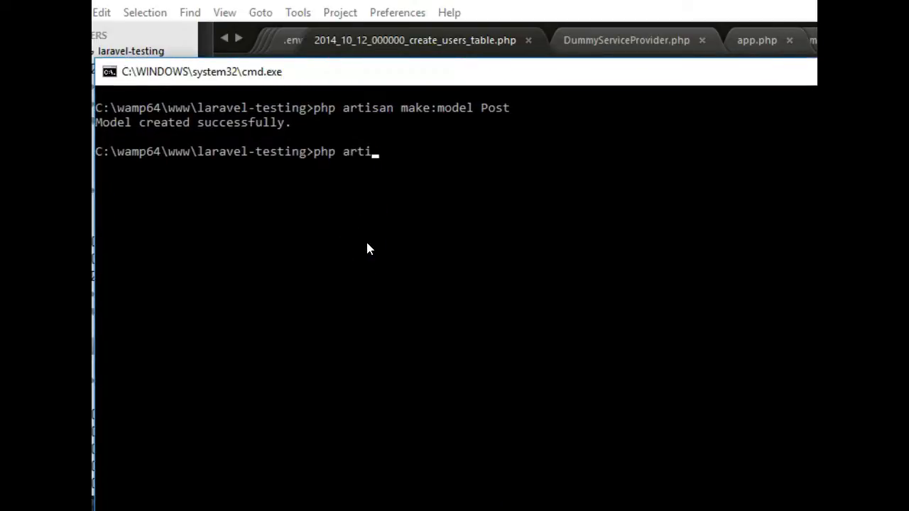
{"action": "type", "text": "san make:aut"}
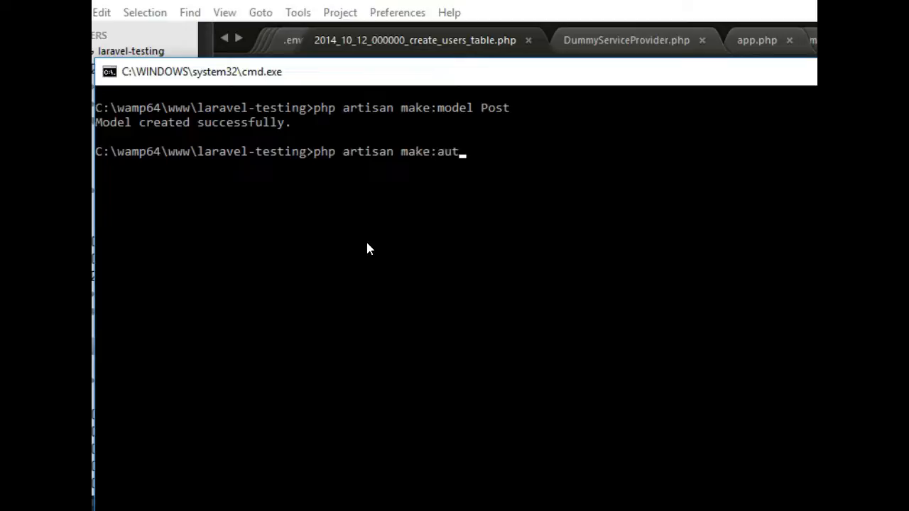
{"action": "type", "text": "h"}
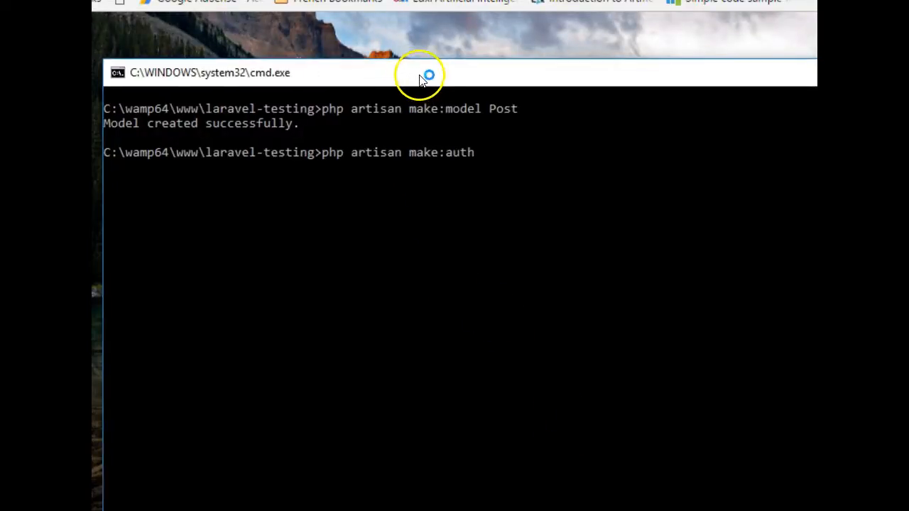
Go up to the laravel-testing folder and launch a command window there from the context menu
{"action": "double_click", "coordinate": [344, 152]}
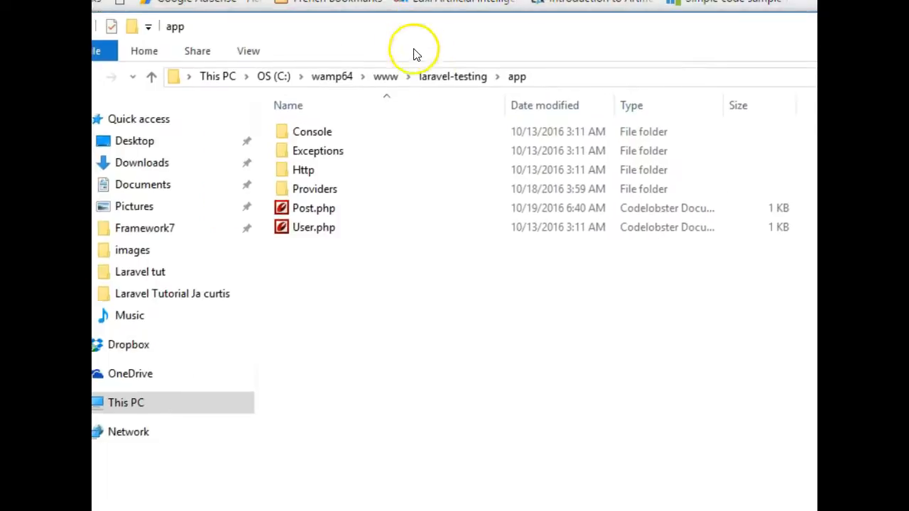
{"action": "left_click", "coordinate": [451, 77]}
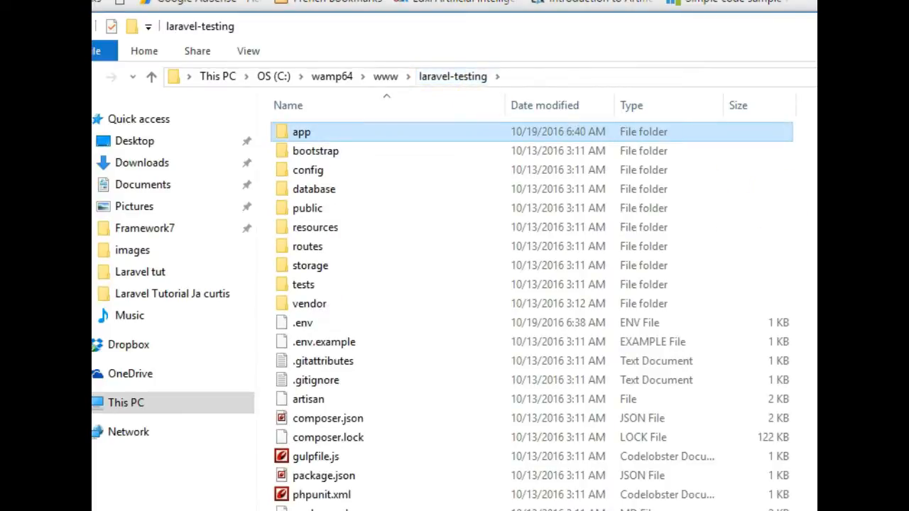
{"action": "right_click", "coordinate": [301, 131]}
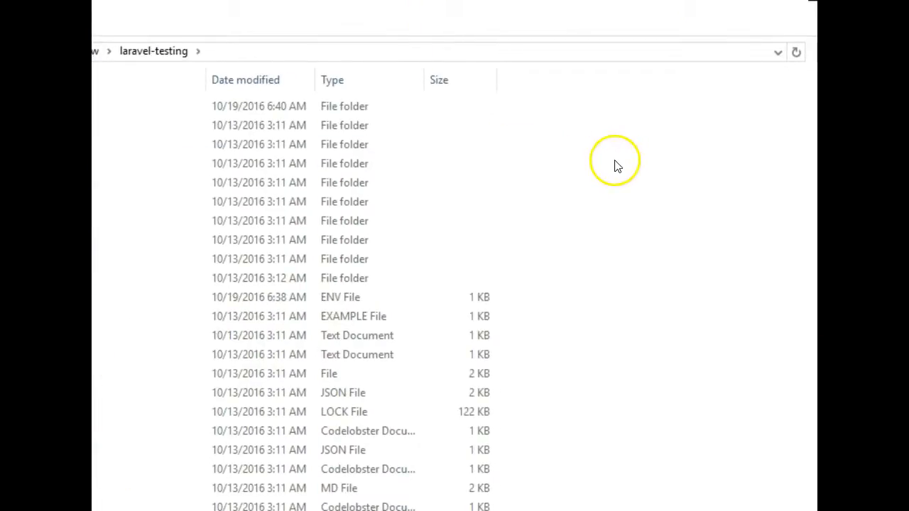
{"action": "right_click", "coordinate": [593, 167]}
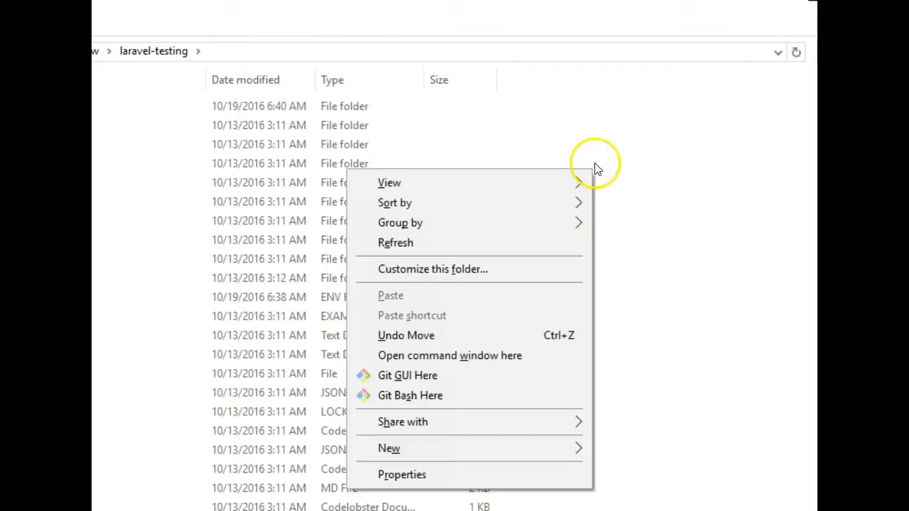
{"action": "left_click", "coordinate": [449, 355]}
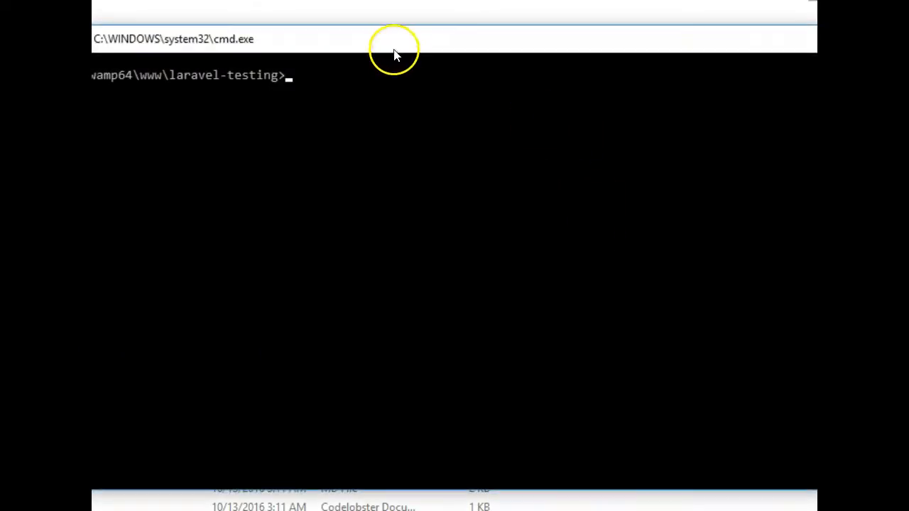
{"action": "type", "text": "ph"}
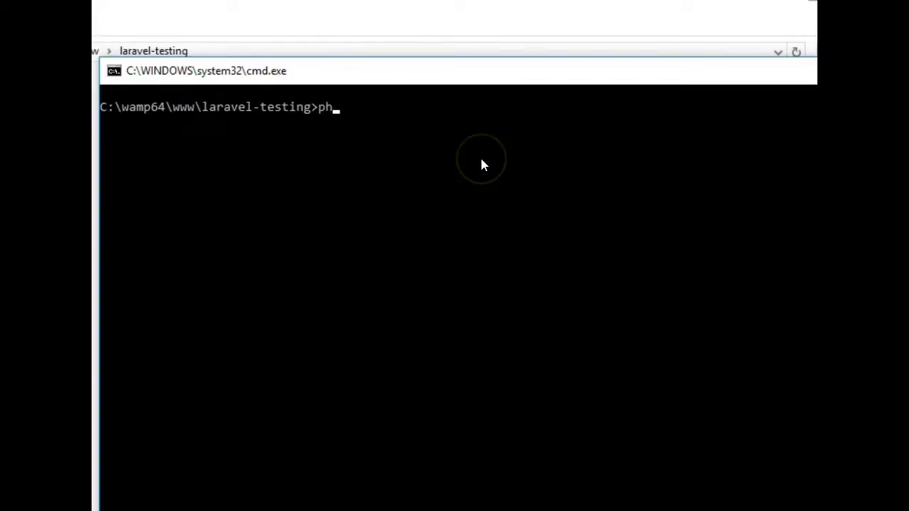
{"action": "type", "text": "p arti"}
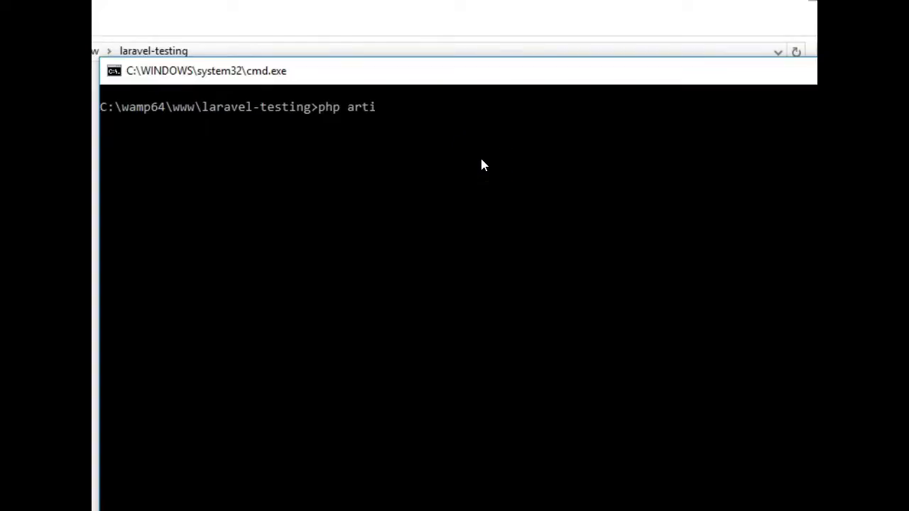
{"action": "type", "text": "san ser"}
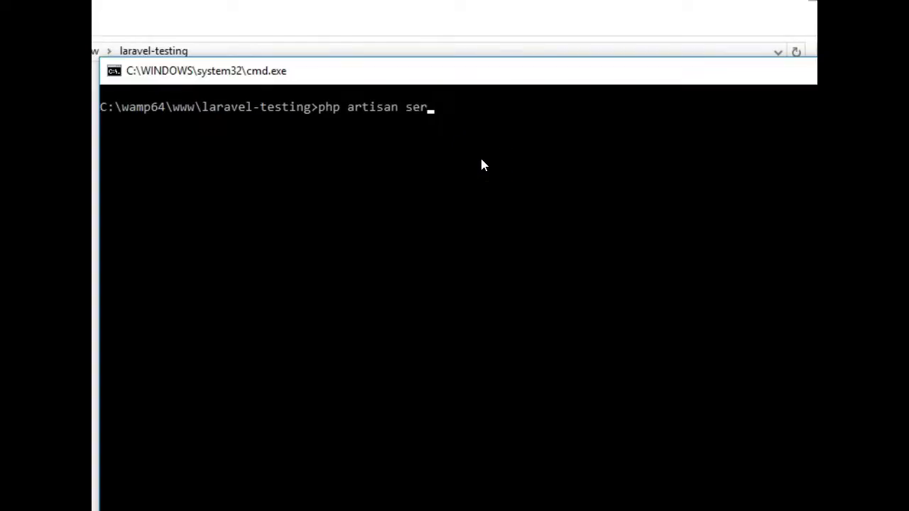
{"action": "type", "text": "ve"}
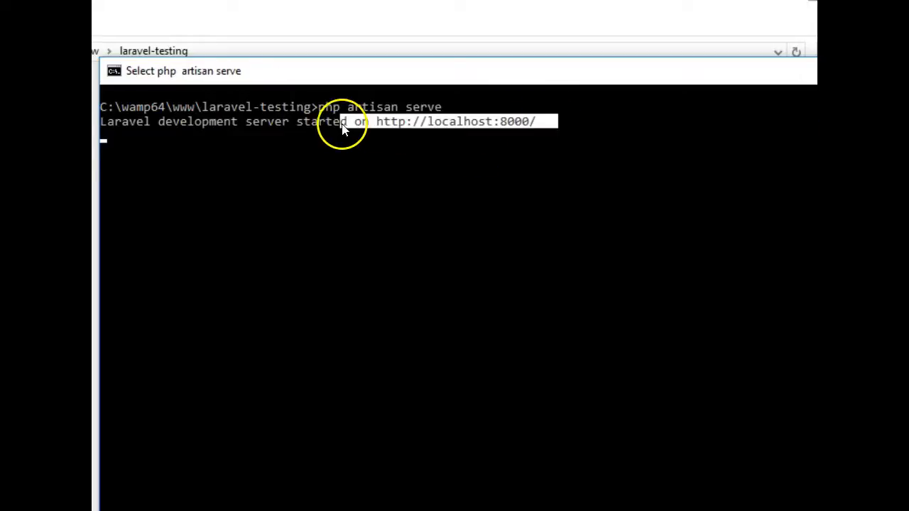
{"action": "mouse_move", "coordinate": [380, 128]}
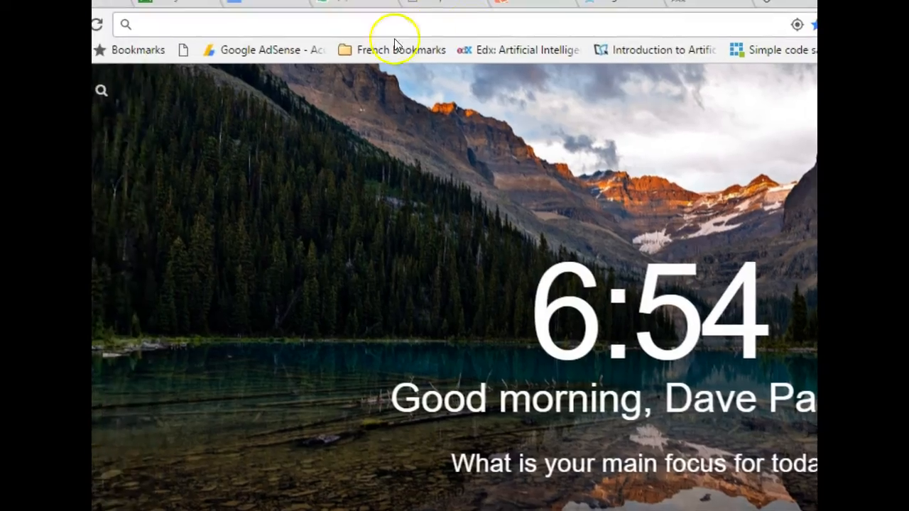
{"action": "type", "text": "http://localhost:8000/"}
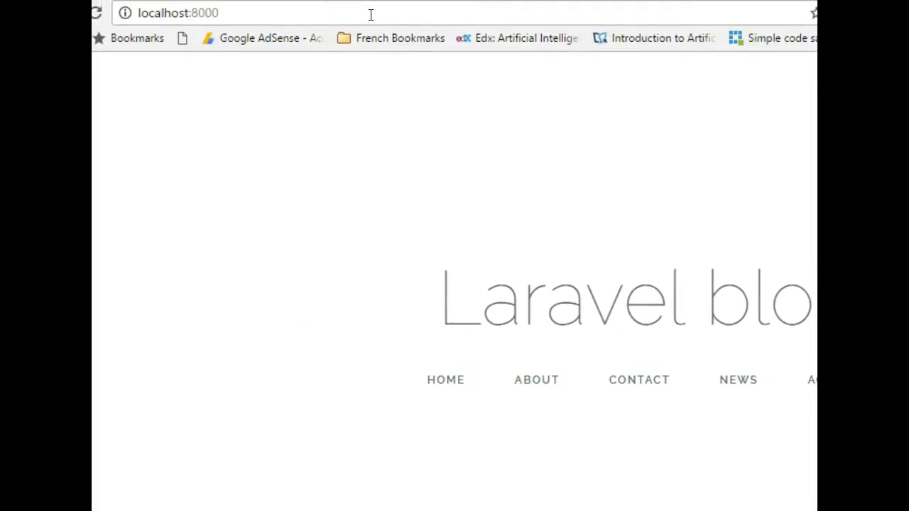
{"action": "type", "text": "/logiin"}
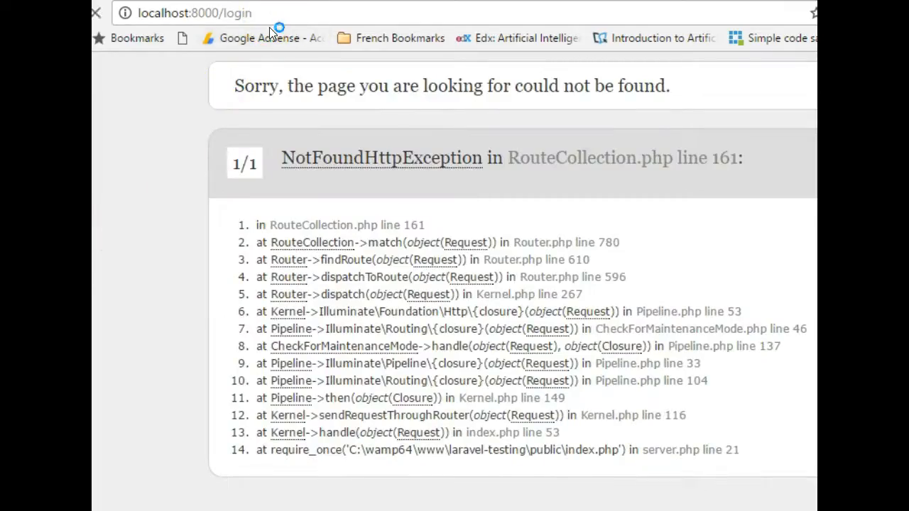
{"action": "mouse_move", "coordinate": [272, 34]}
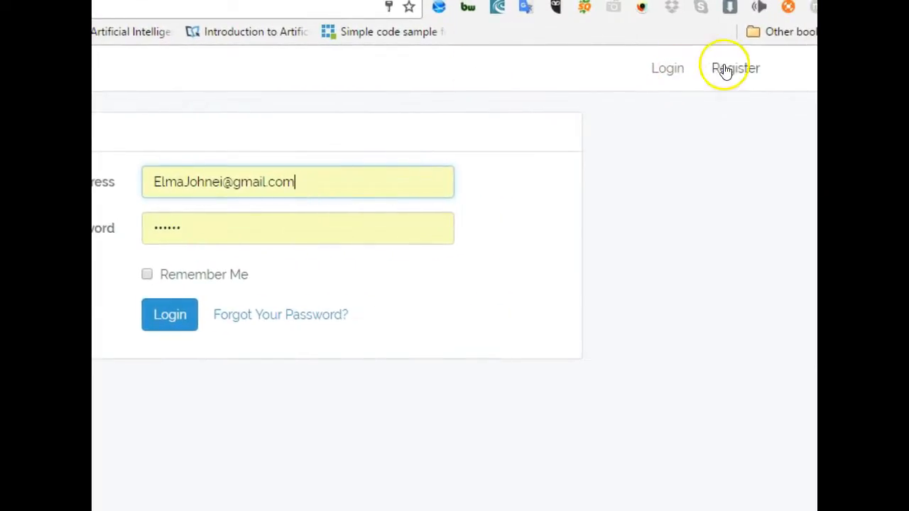
Visit the Register page, the Login page and the 'Forgot Your Password?' reset form
{"action": "left_click", "coordinate": [736, 68]}
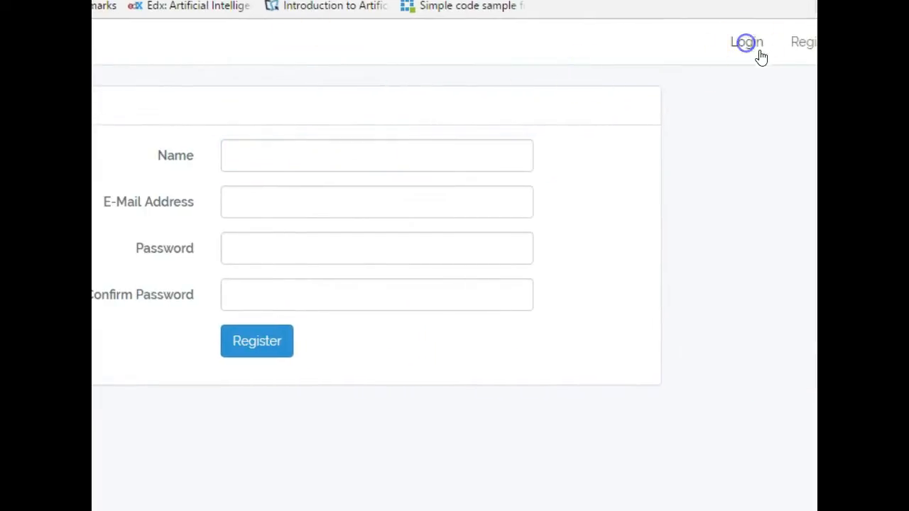
{"action": "left_click", "coordinate": [745, 41]}
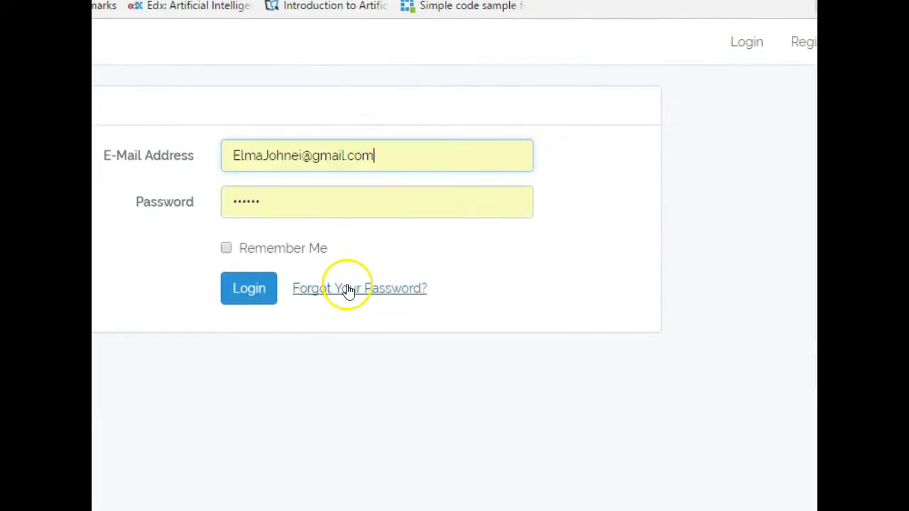
{"action": "left_click", "coordinate": [359, 287]}
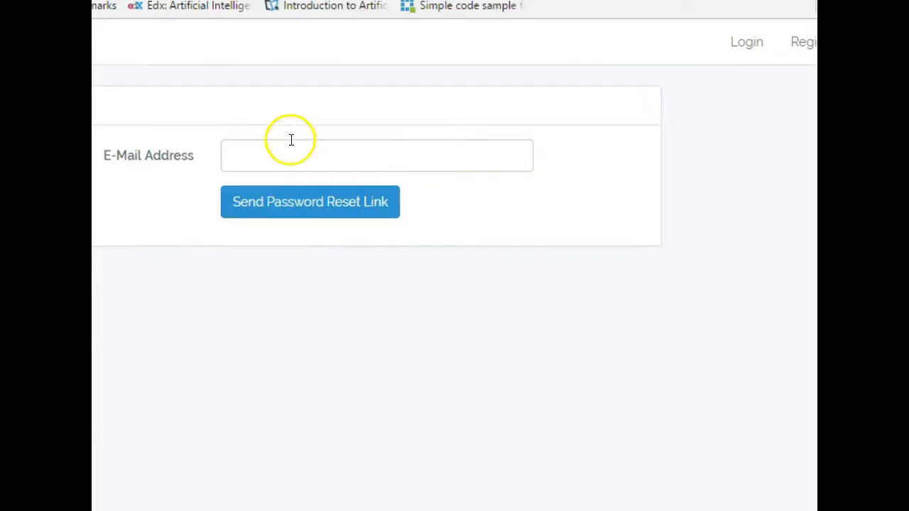